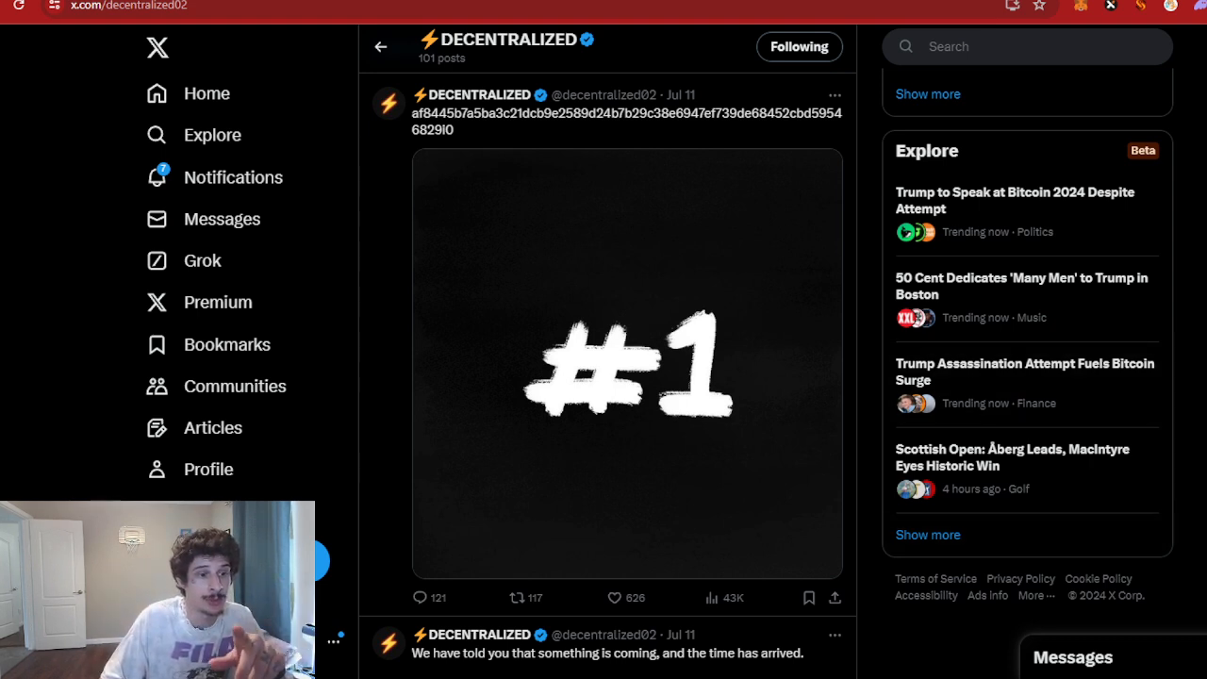
{"action": "mouse_move", "coordinate": [479, 132]}
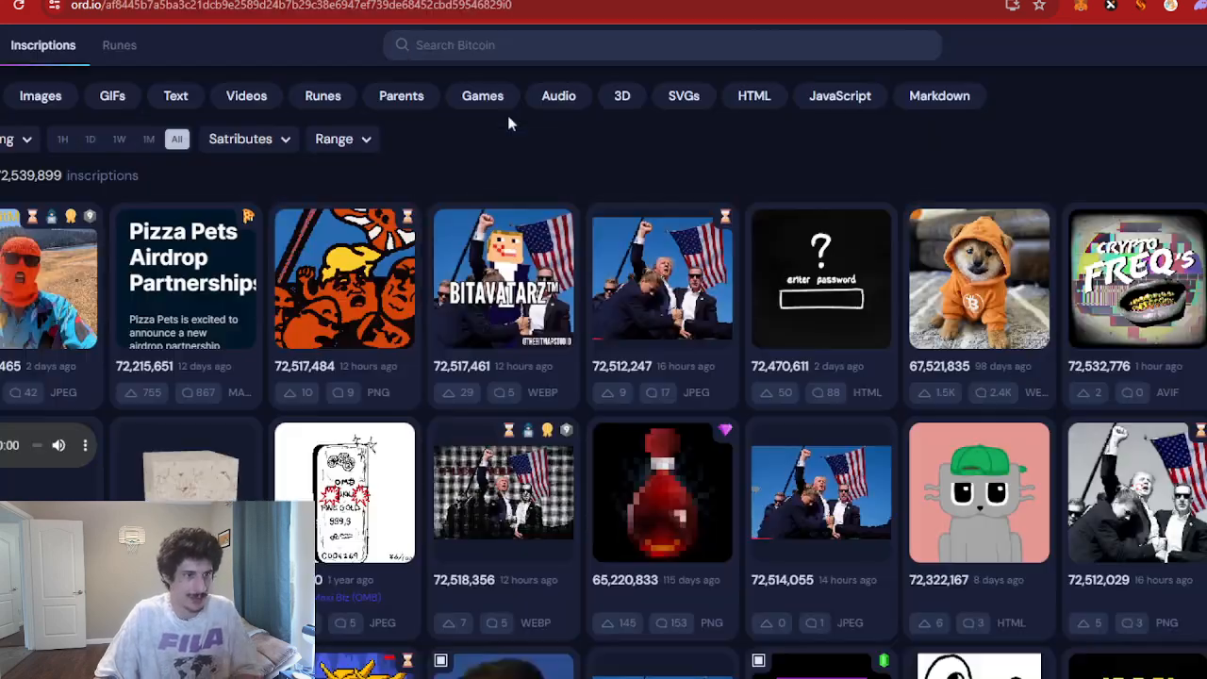
Open the 'enter password' inscription 72,470,611 and scroll to its details
{"action": "left_click", "coordinate": [819, 279]}
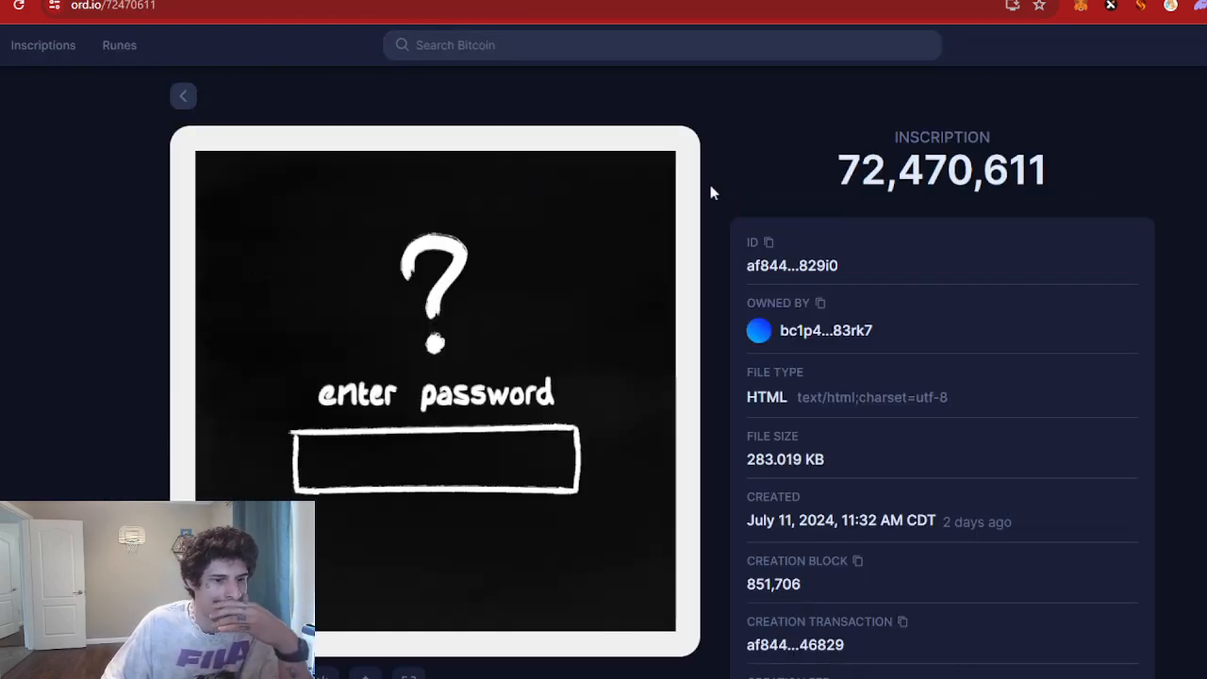
{"action": "scroll", "scroll_direction": "down", "scroll_amount": 3}
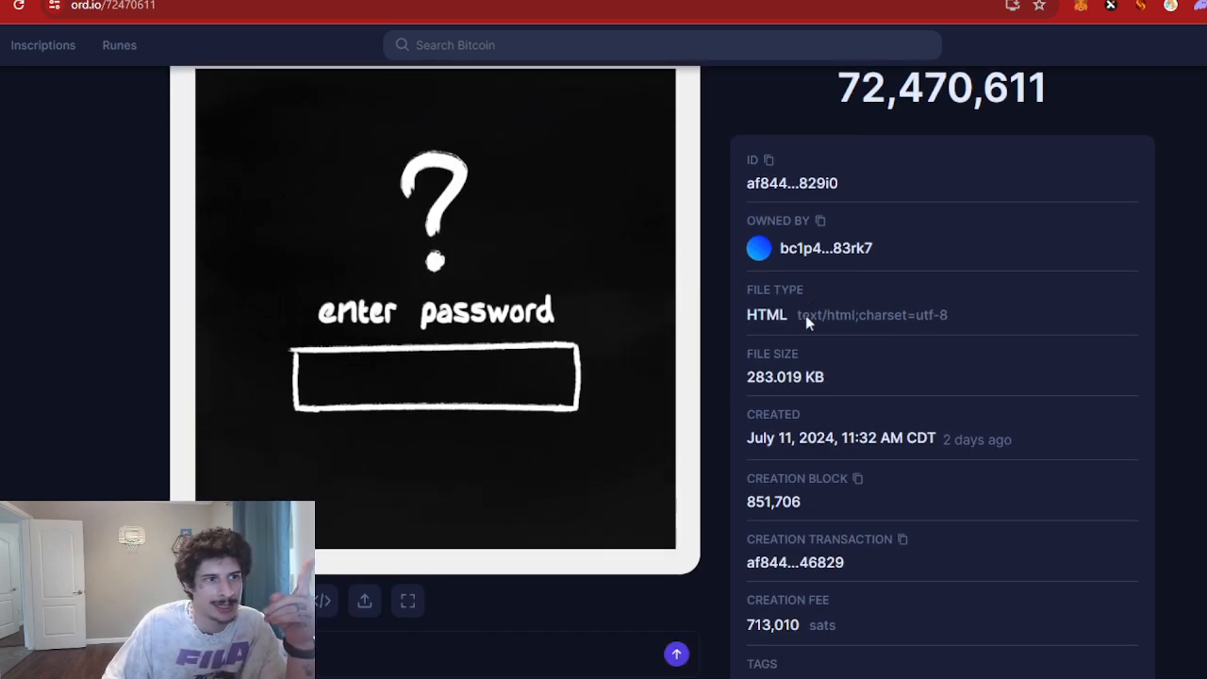
Switch to the HTML source view and scroll through the manifesto and embedded font data
{"action": "left_click", "coordinate": [321, 600]}
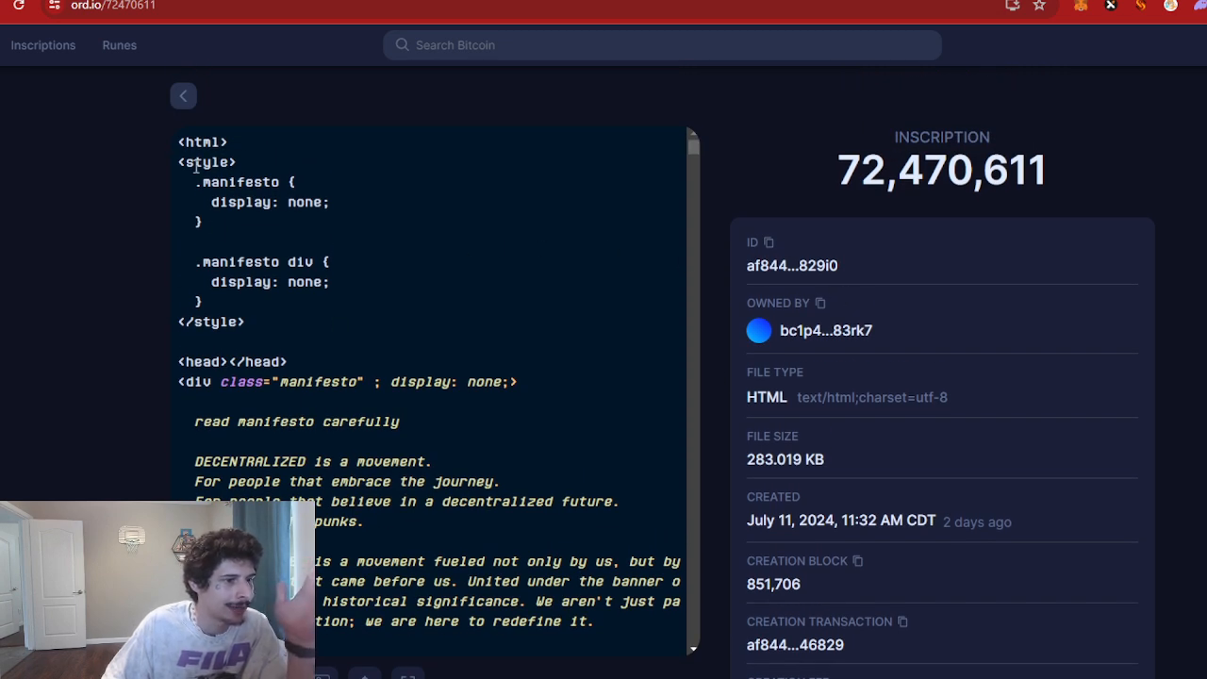
{"action": "scroll", "scroll_direction": "down", "scroll_amount": 3}
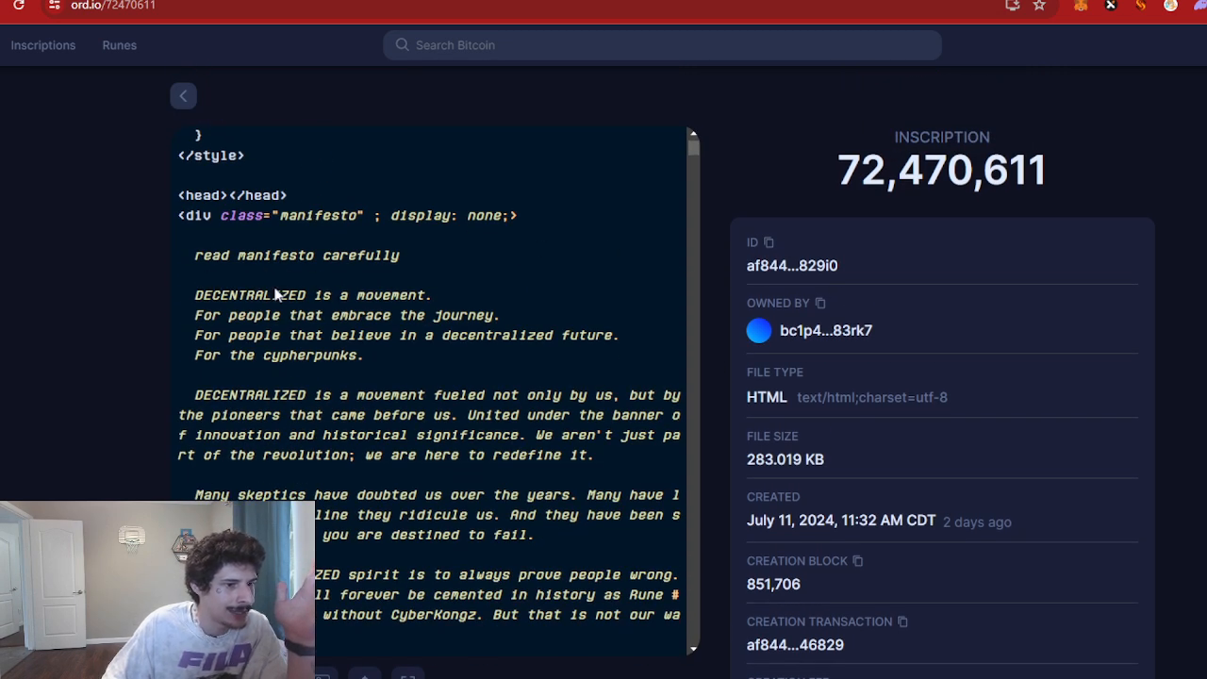
{"action": "scroll", "scroll_direction": "down", "scroll_amount": 3}
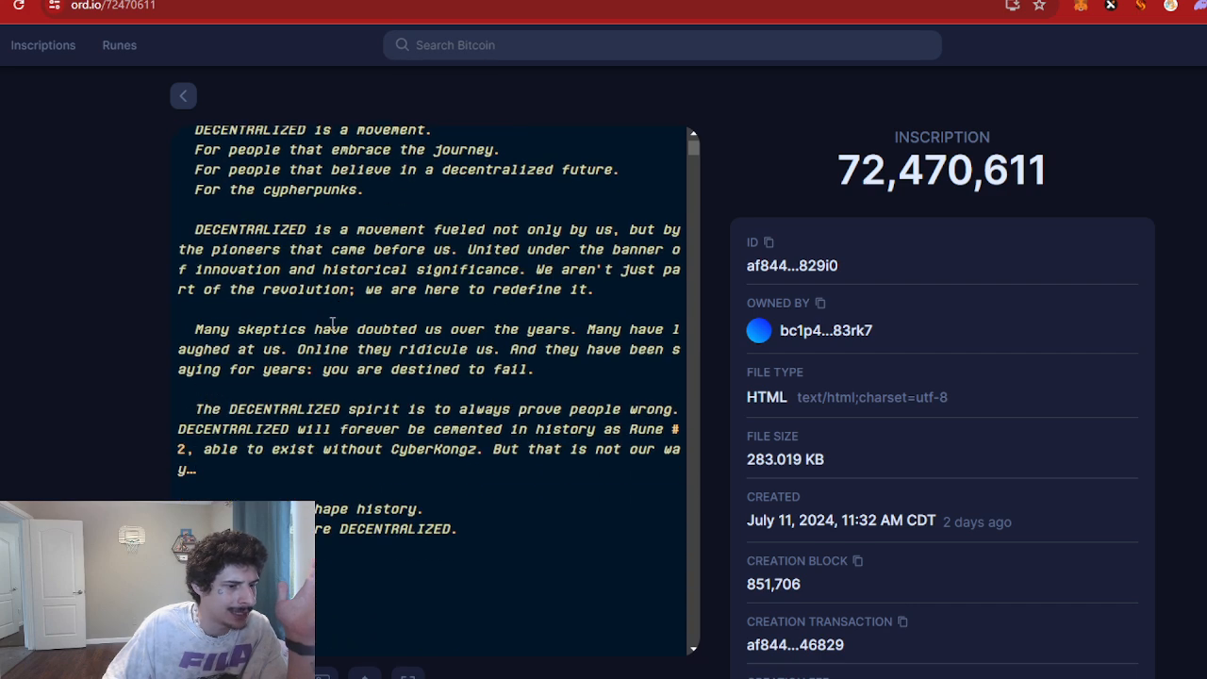
{"action": "scroll", "scroll_direction": "down", "scroll_amount": 3}
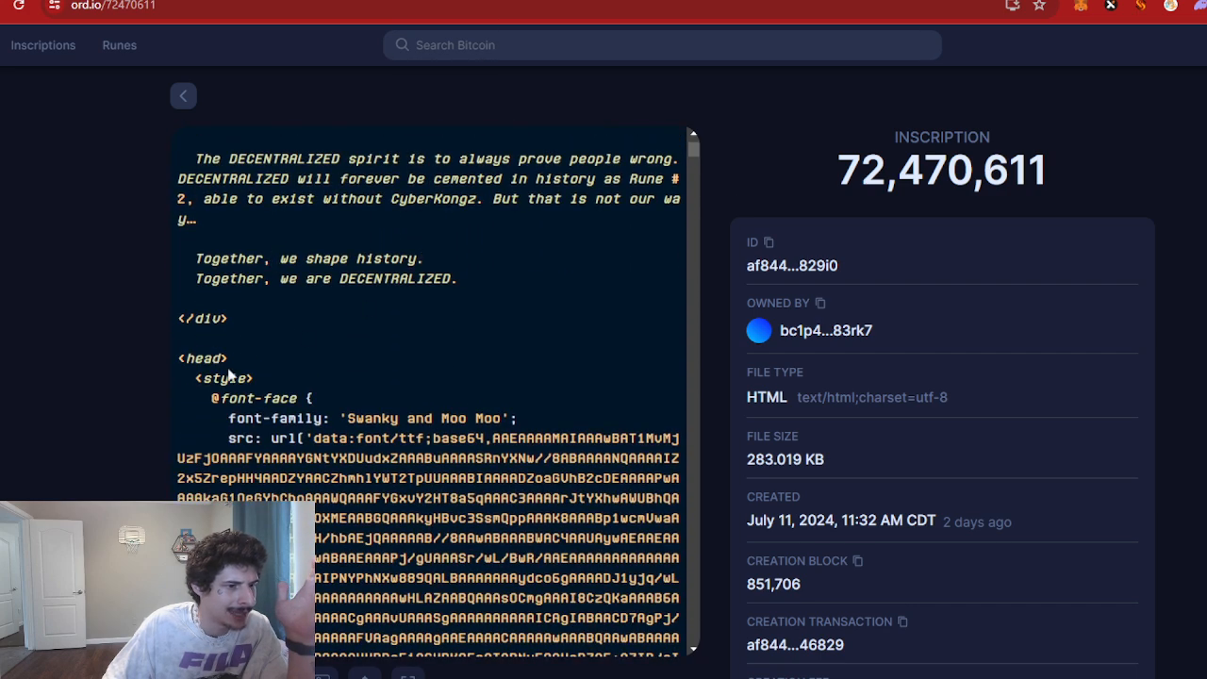
{"action": "scroll", "scroll_direction": "down", "scroll_amount": 3}
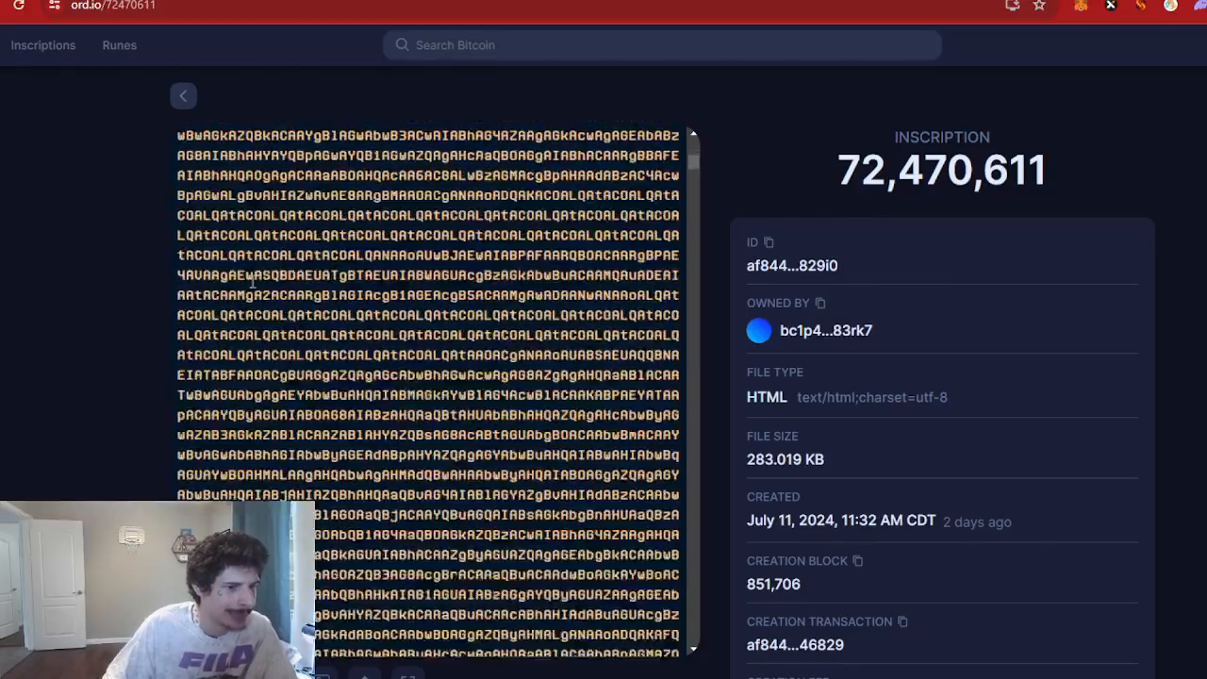
{"action": "scroll", "scroll_direction": "down", "scroll_amount": 3}
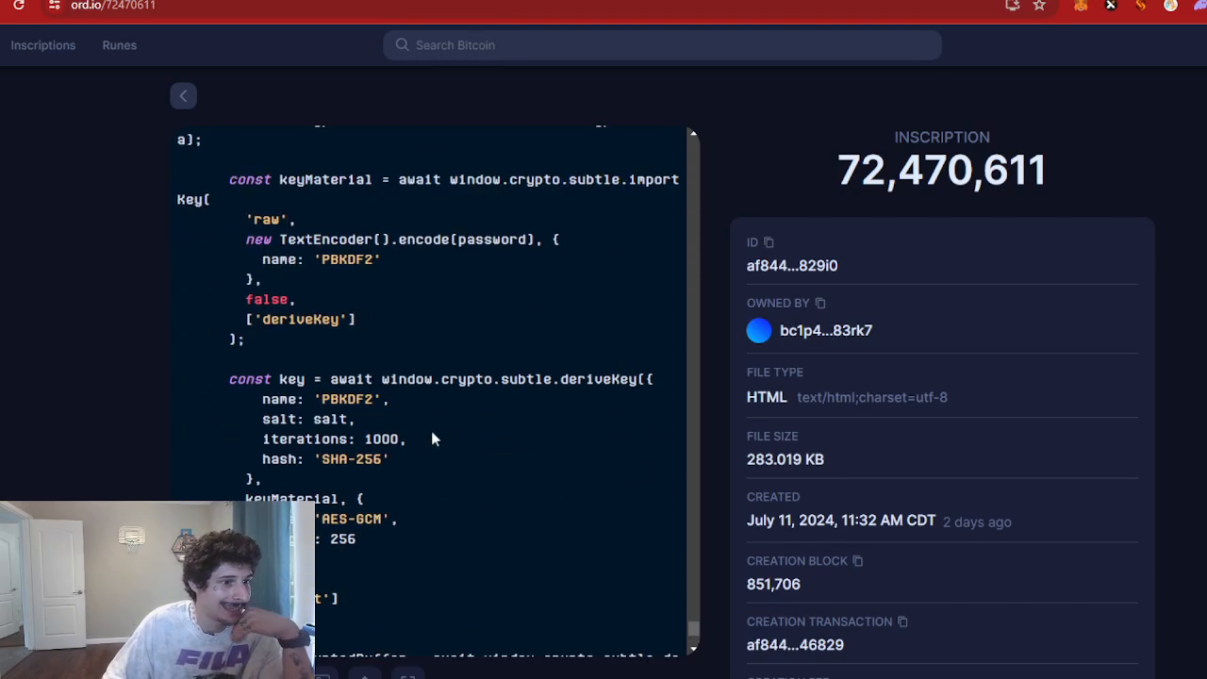
{"action": "double_click", "coordinate": [332, 398]}
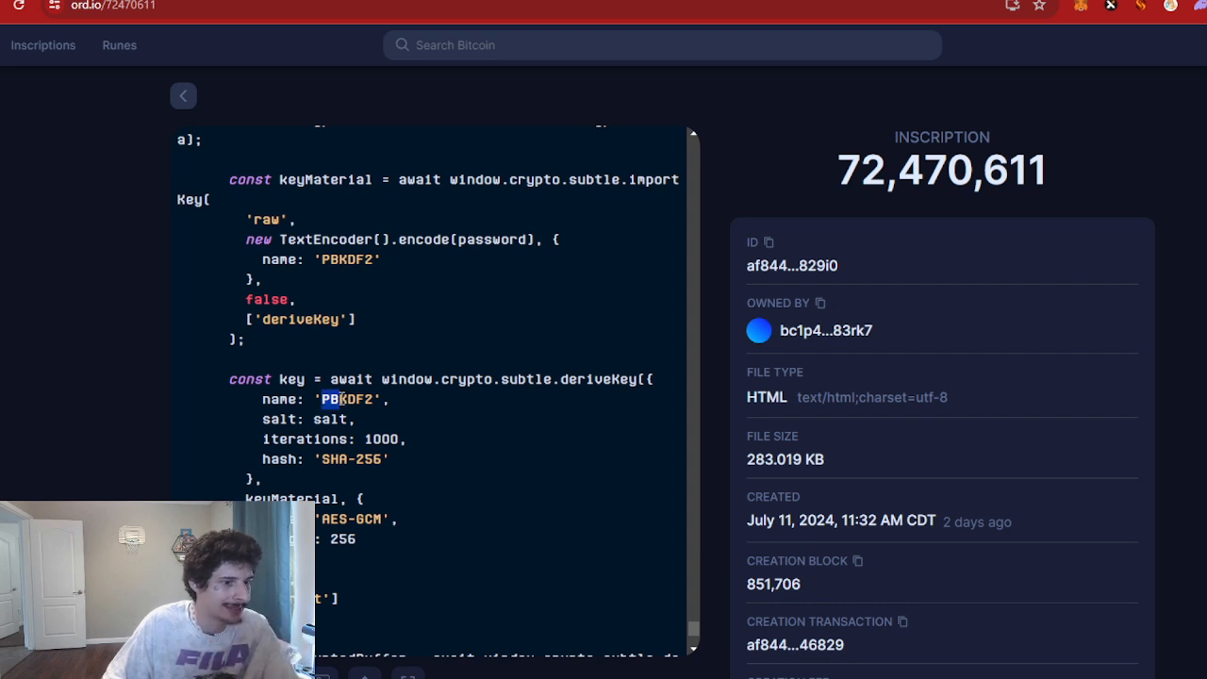
{"action": "double_click", "coordinate": [347, 400]}
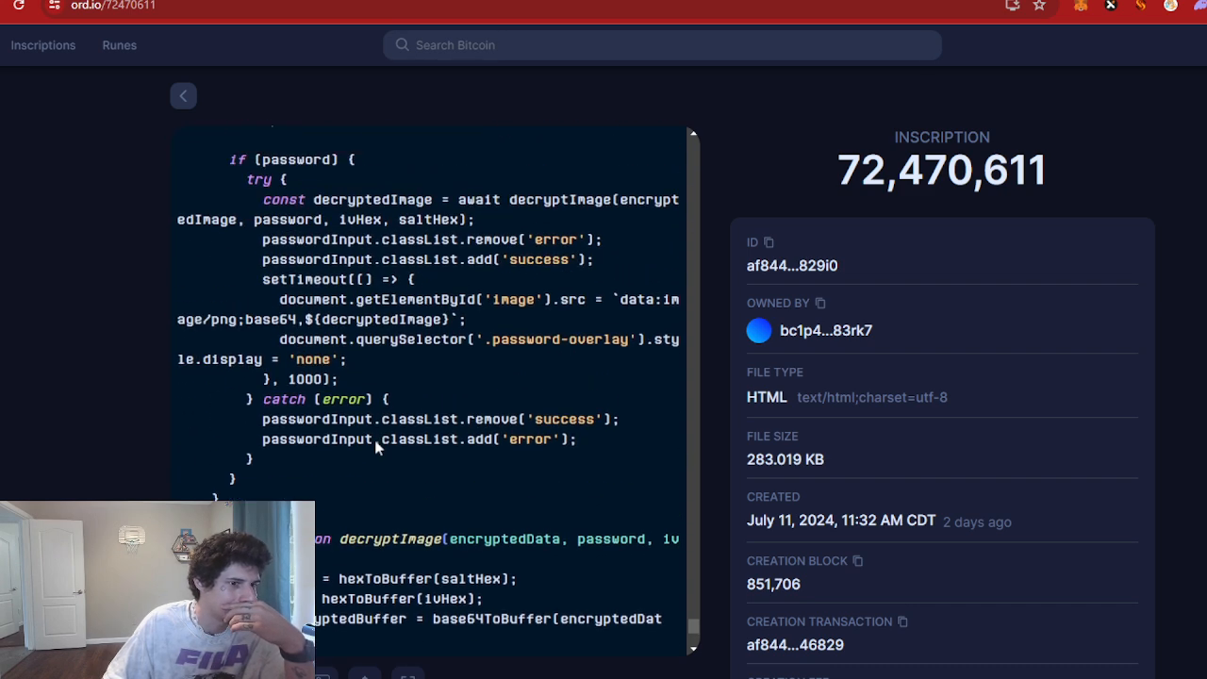
{"action": "scroll", "scroll_direction": "up", "scroll_amount": 3}
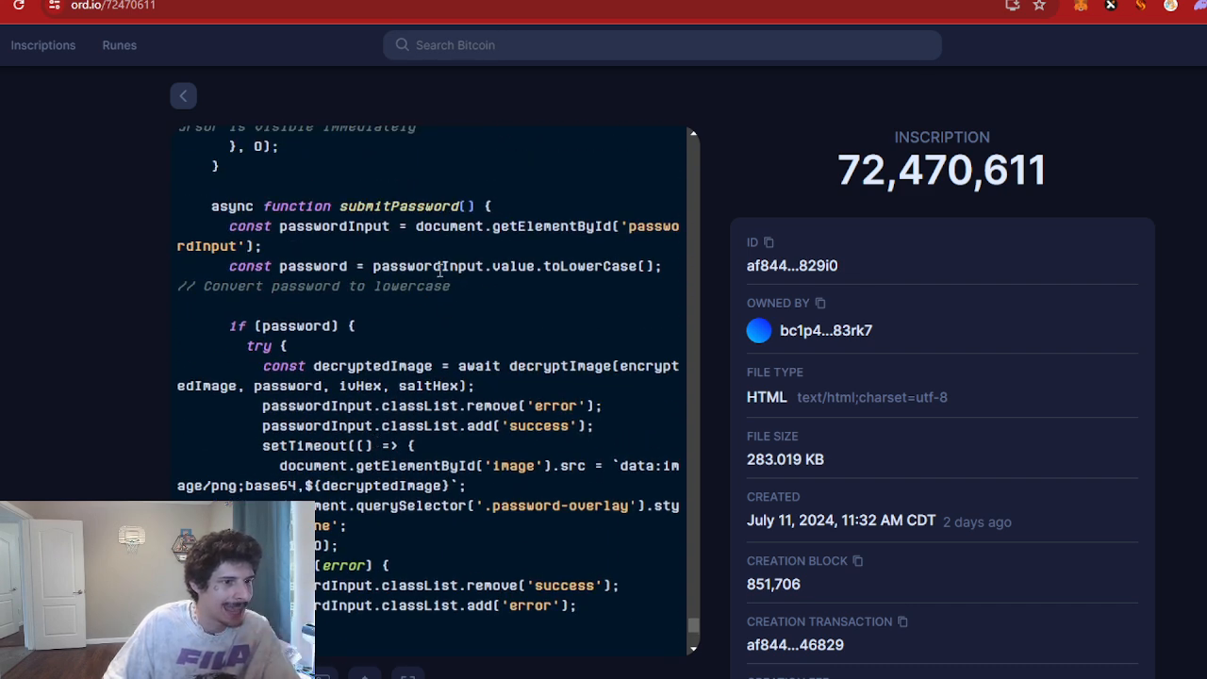
{"action": "double_click", "coordinate": [313, 266]}
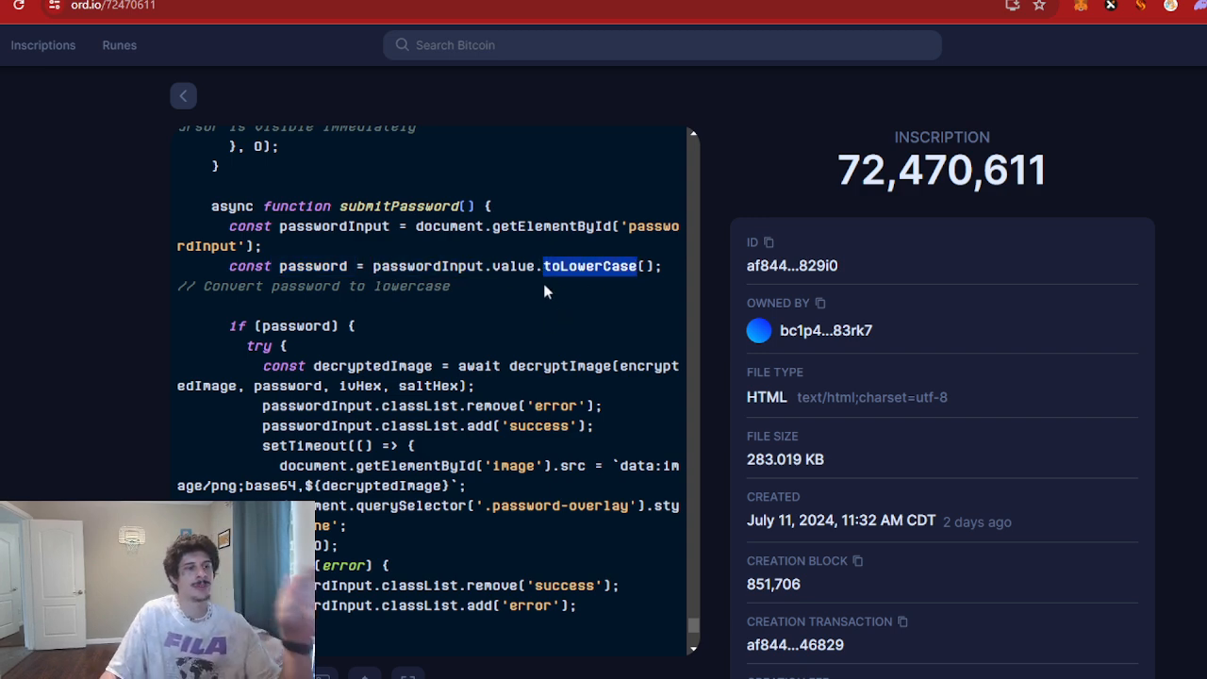
{"action": "left_click", "coordinate": [354, 325]}
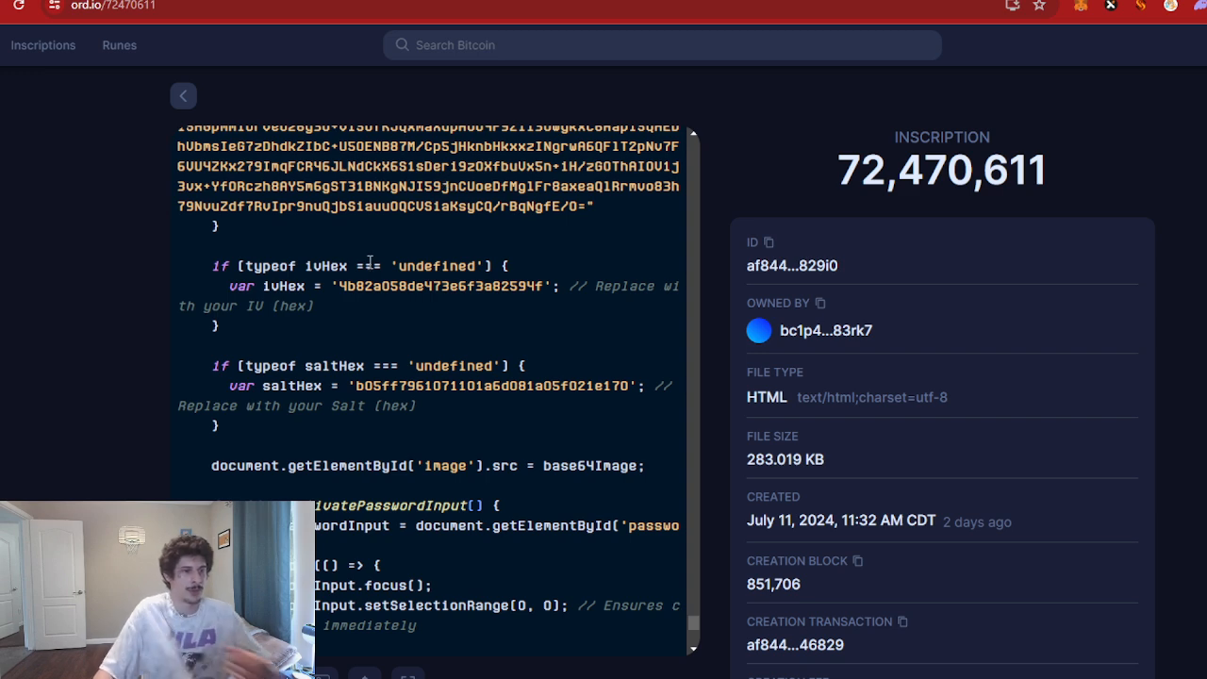
{"action": "double_click", "coordinate": [427, 266]}
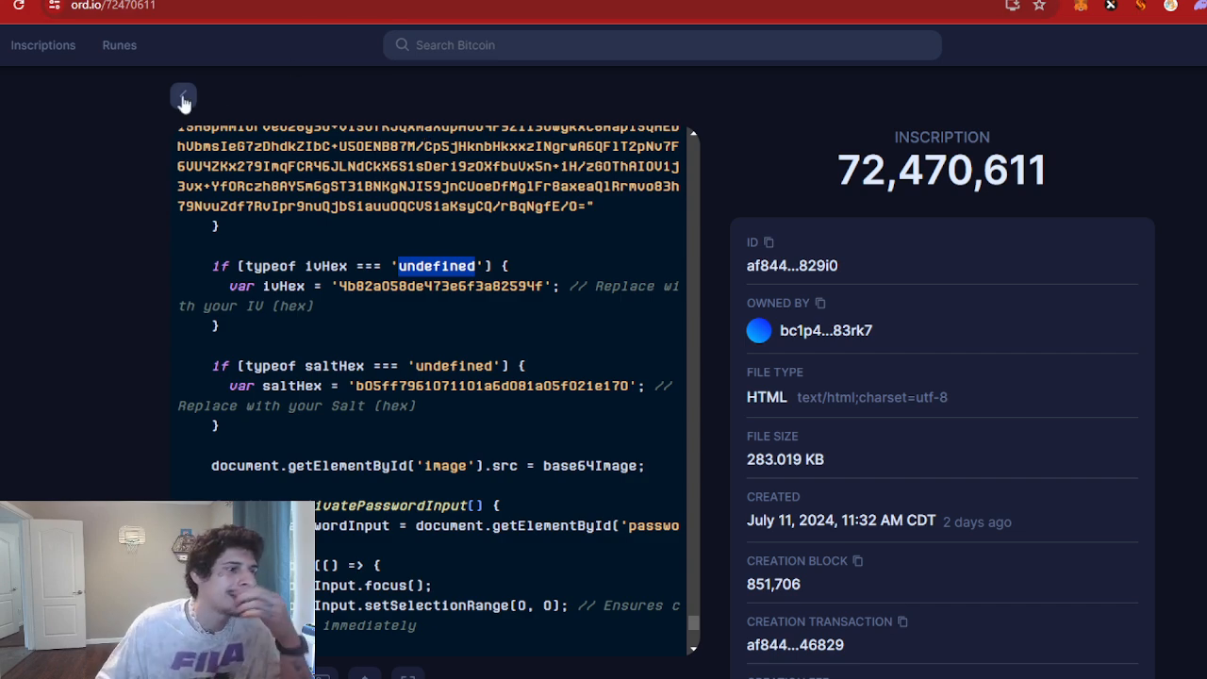
{"action": "left_click", "coordinate": [183, 96]}
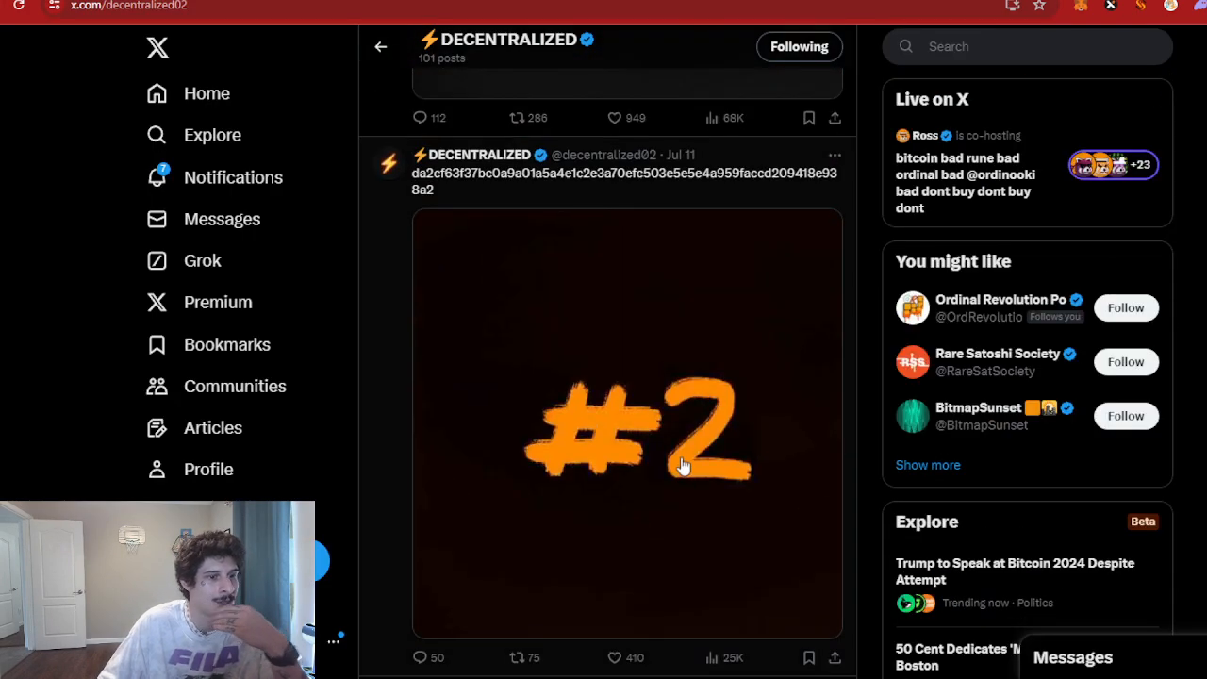
Select the #2 post's hash da2cf63f...e938a2 and search it on ord.io
{"action": "triple_click", "coordinate": [622, 173]}
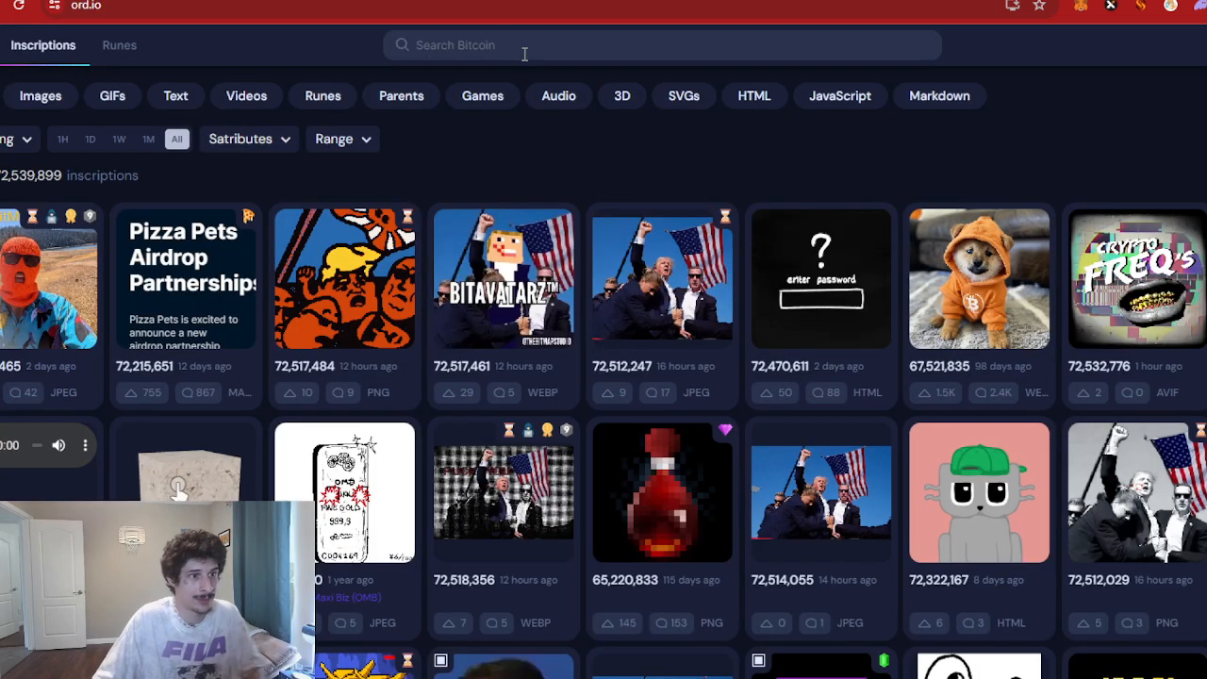
{"action": "type", "text": "da2cf63f37bc0a9a01a5a4e1c2e3a70efc503e5e5e4a959faccd209418e938a2"}
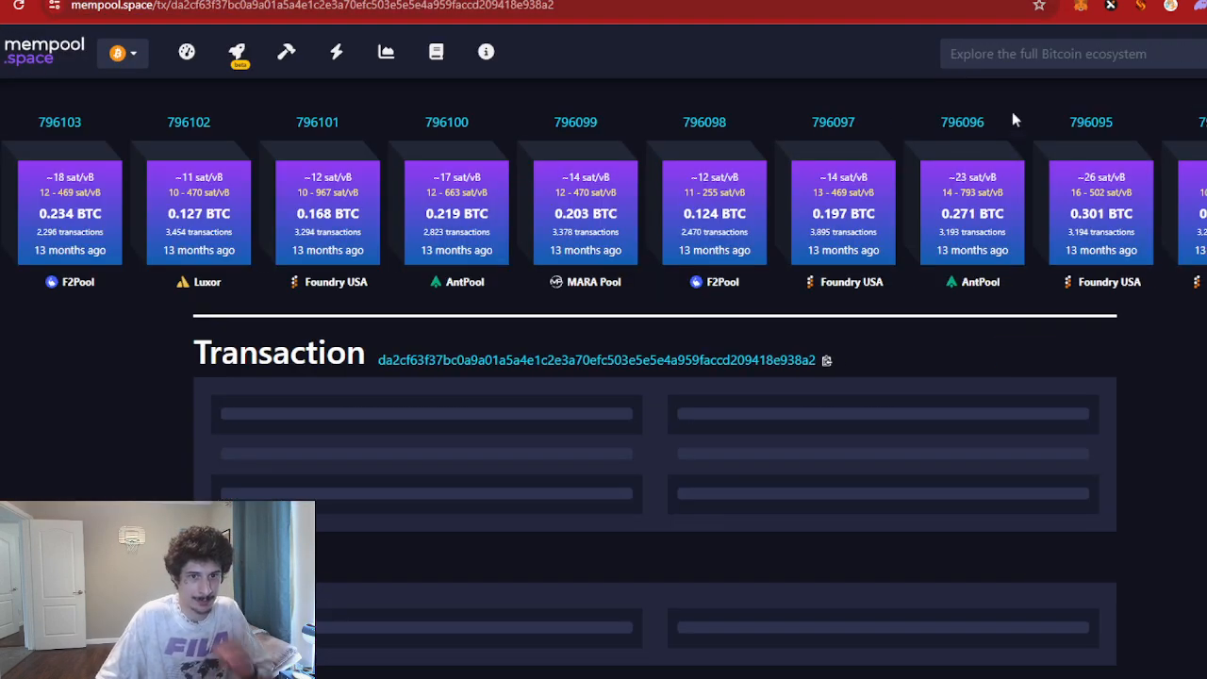
Open the receiving owner address page and review its single transaction
{"action": "scroll", "scroll_direction": "down", "scroll_amount": 3}
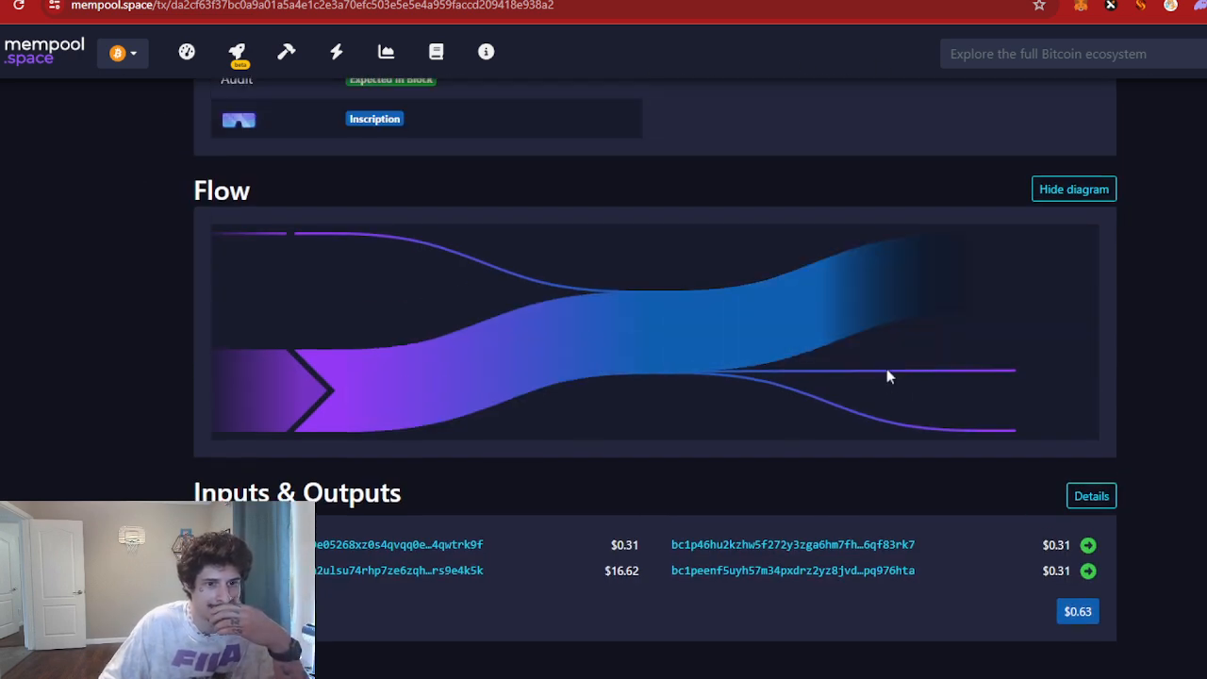
{"action": "mouse_move", "coordinate": [872, 426]}
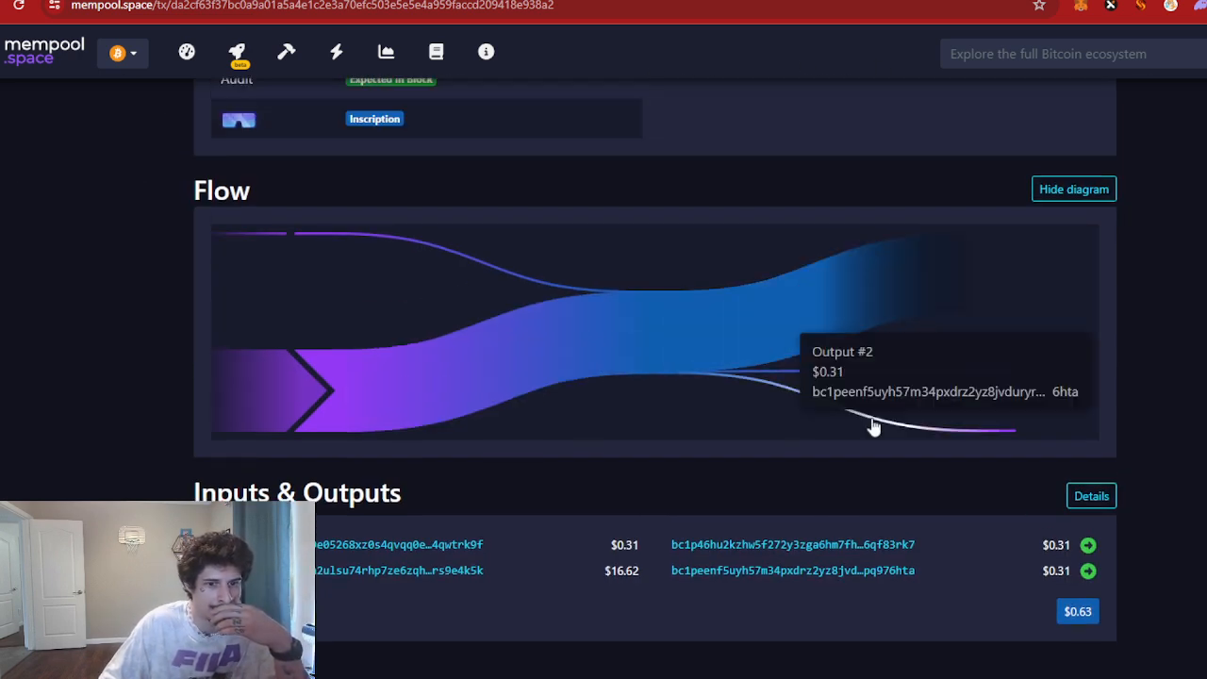
{"action": "left_click", "coordinate": [793, 544]}
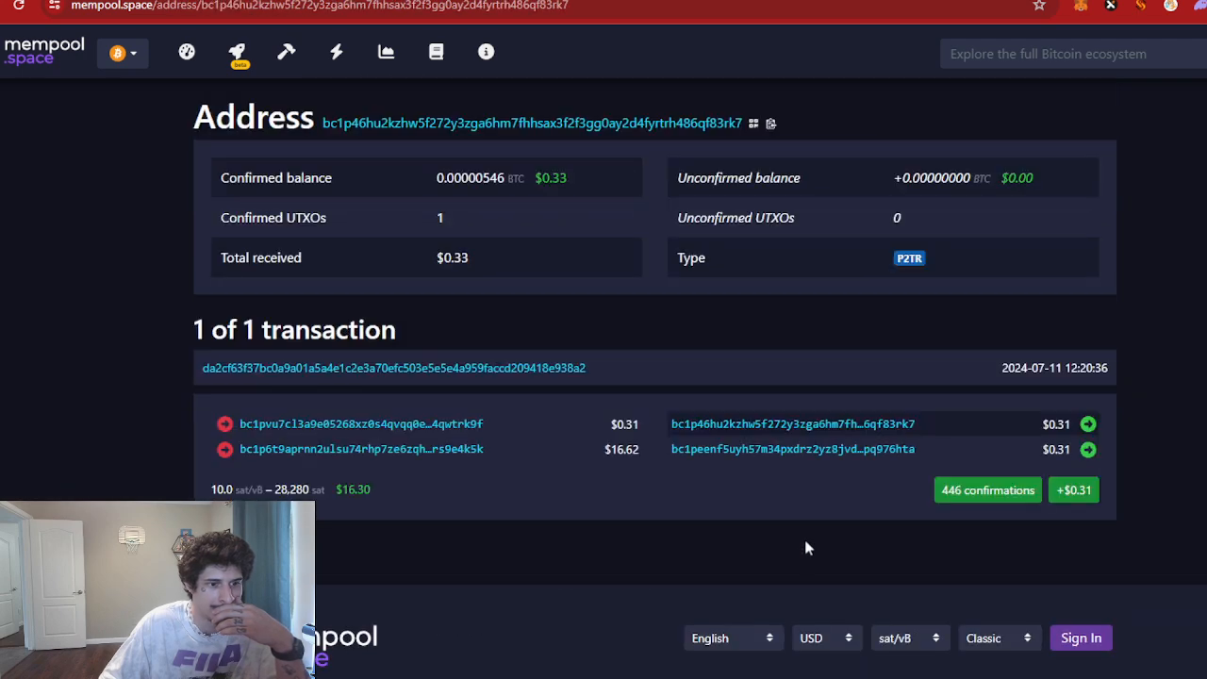
{"action": "left_click", "coordinate": [393, 367]}
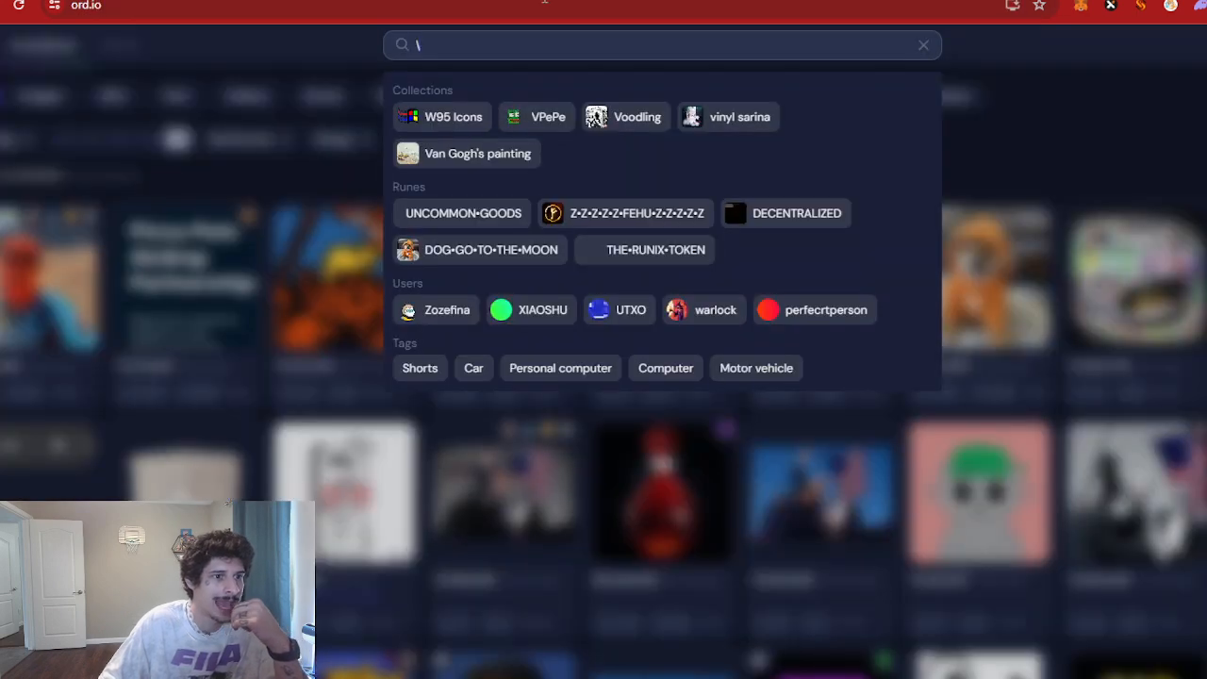
Dismiss the search suggestions and reopen the 'enter password' inscription
{"action": "left_click", "coordinate": [923, 45]}
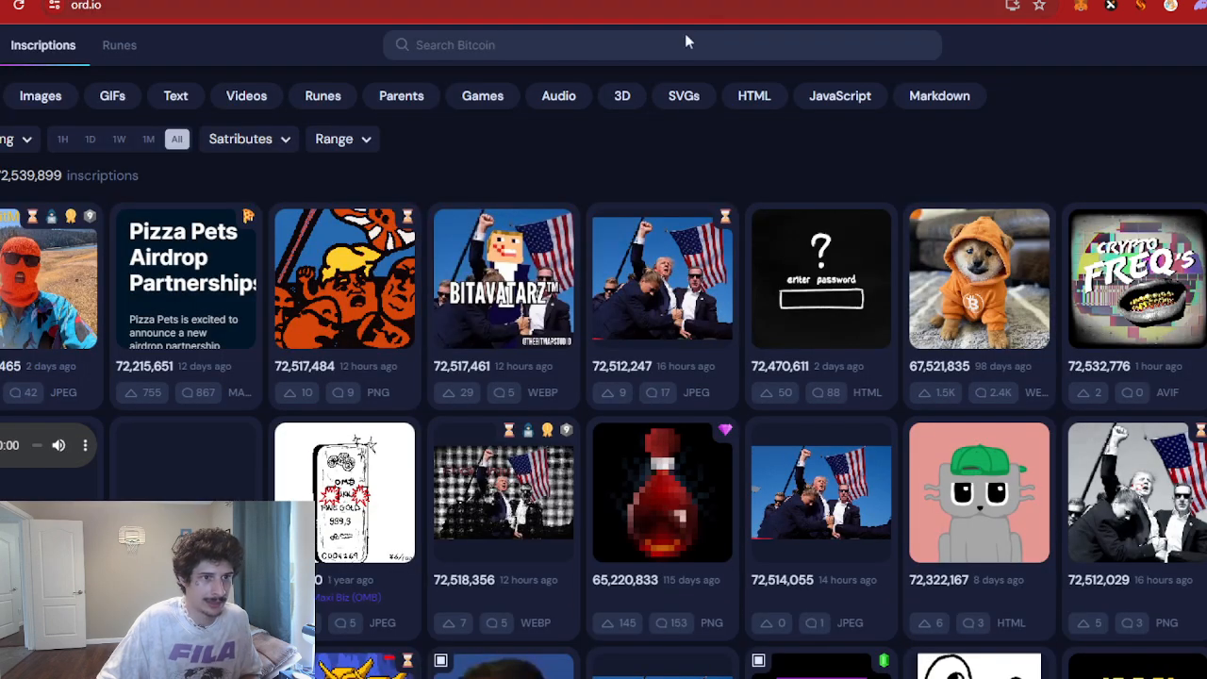
{"action": "left_click", "coordinate": [819, 278]}
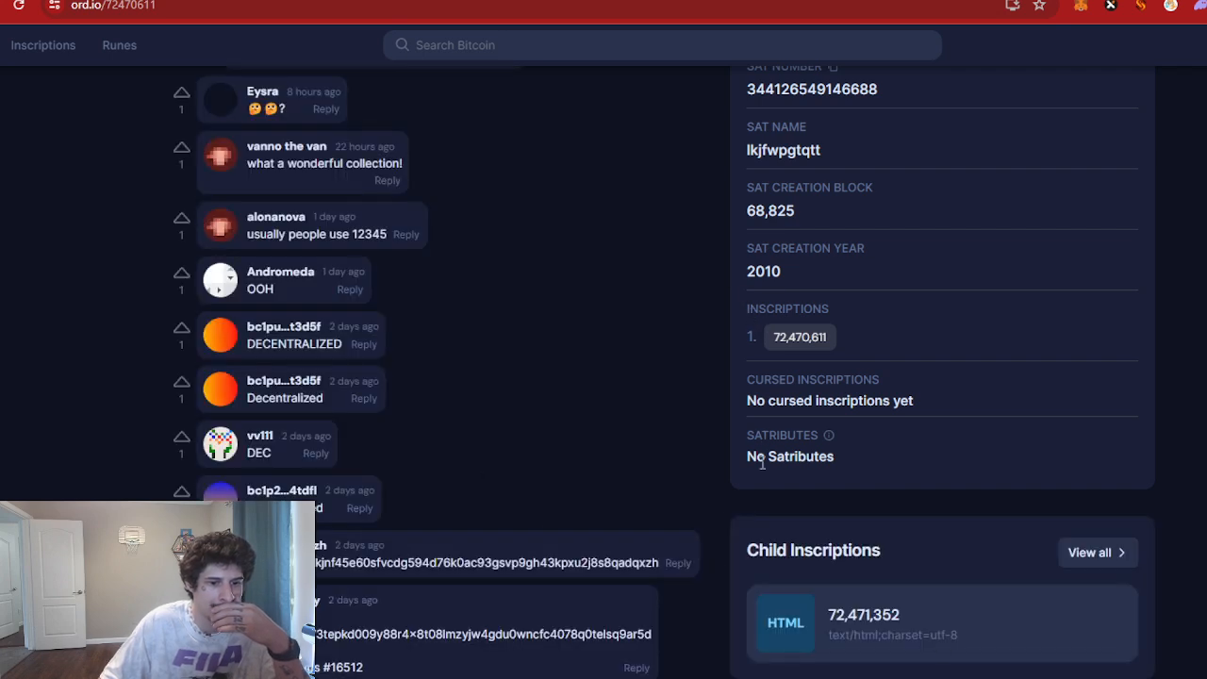
Open child inscription 72,471,352 and scroll through its HTML source
{"action": "left_click", "coordinate": [864, 616]}
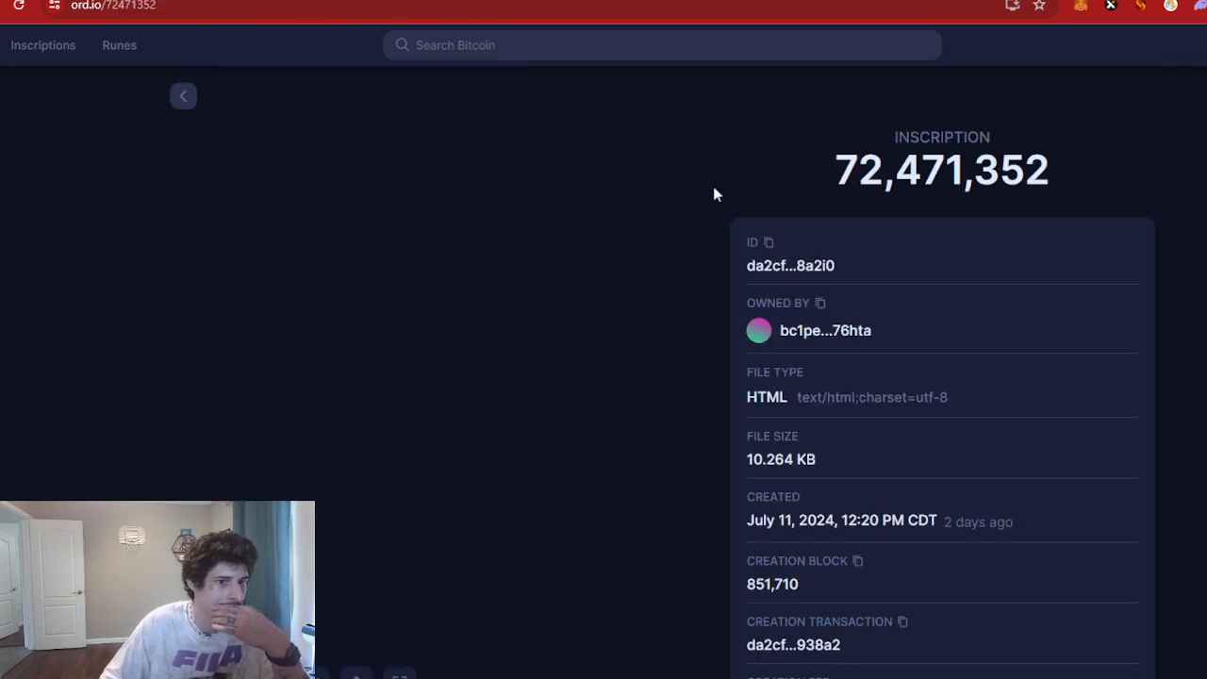
{"action": "scroll", "scroll_direction": "down", "scroll_amount": 3}
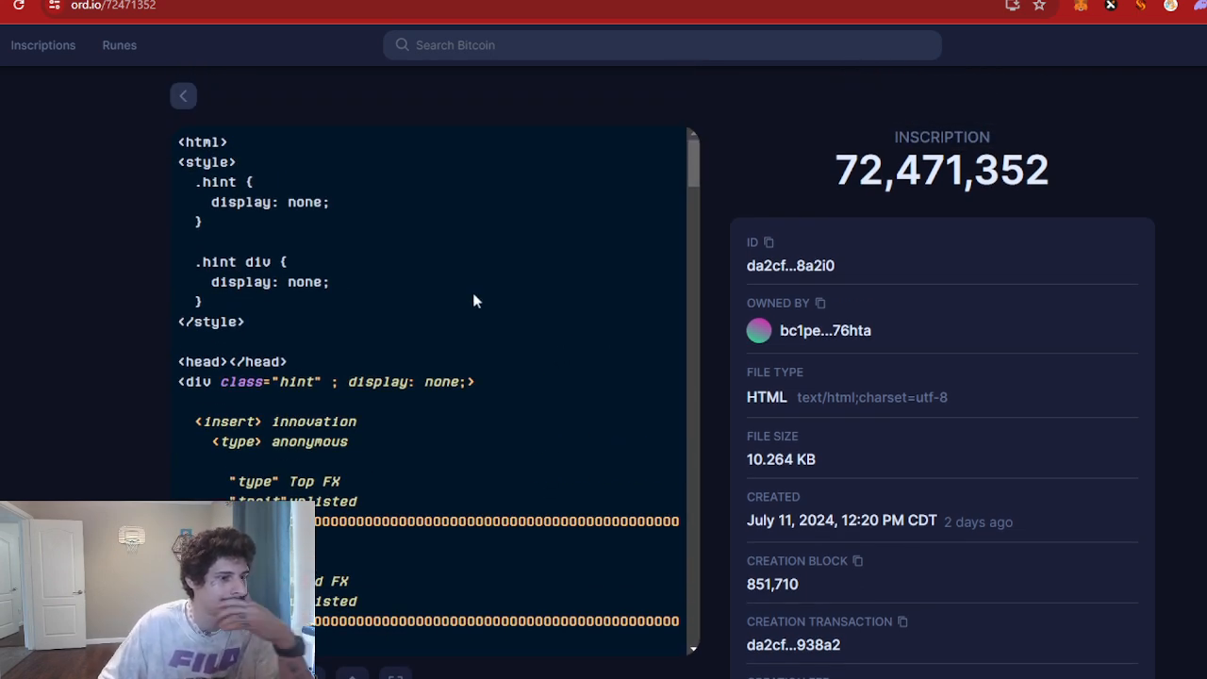
{"action": "scroll", "scroll_direction": "down", "scroll_amount": 3}
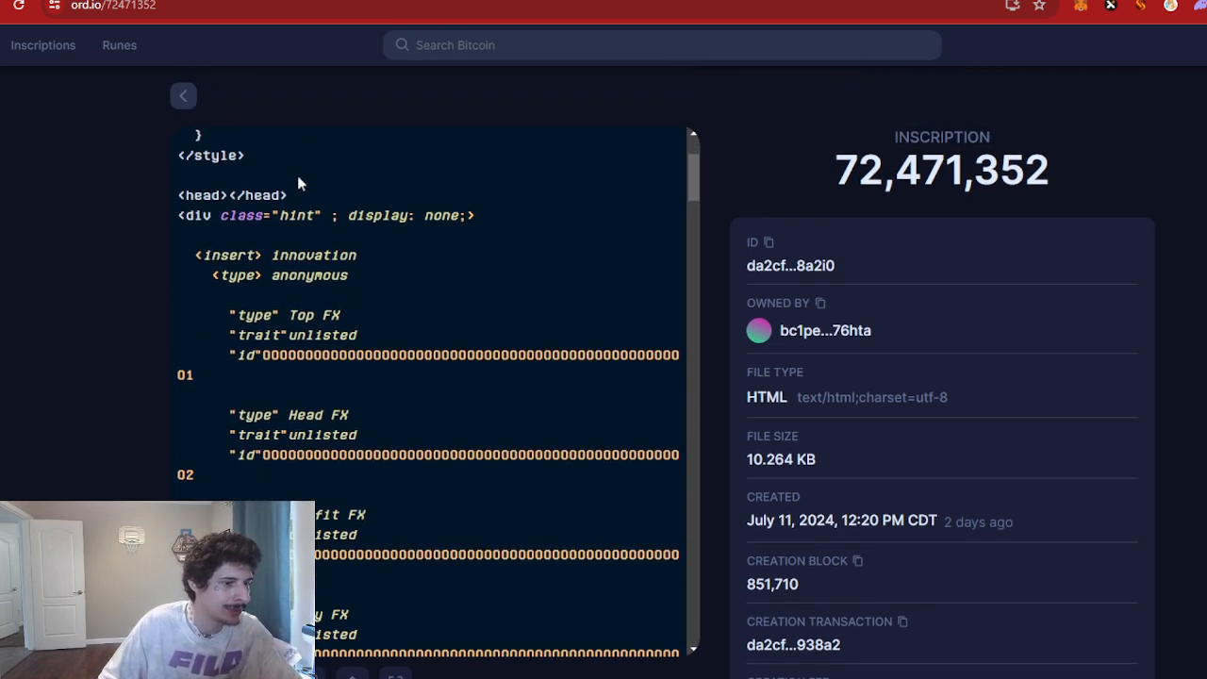
{"action": "scroll", "scroll_direction": "down", "scroll_amount": 3}
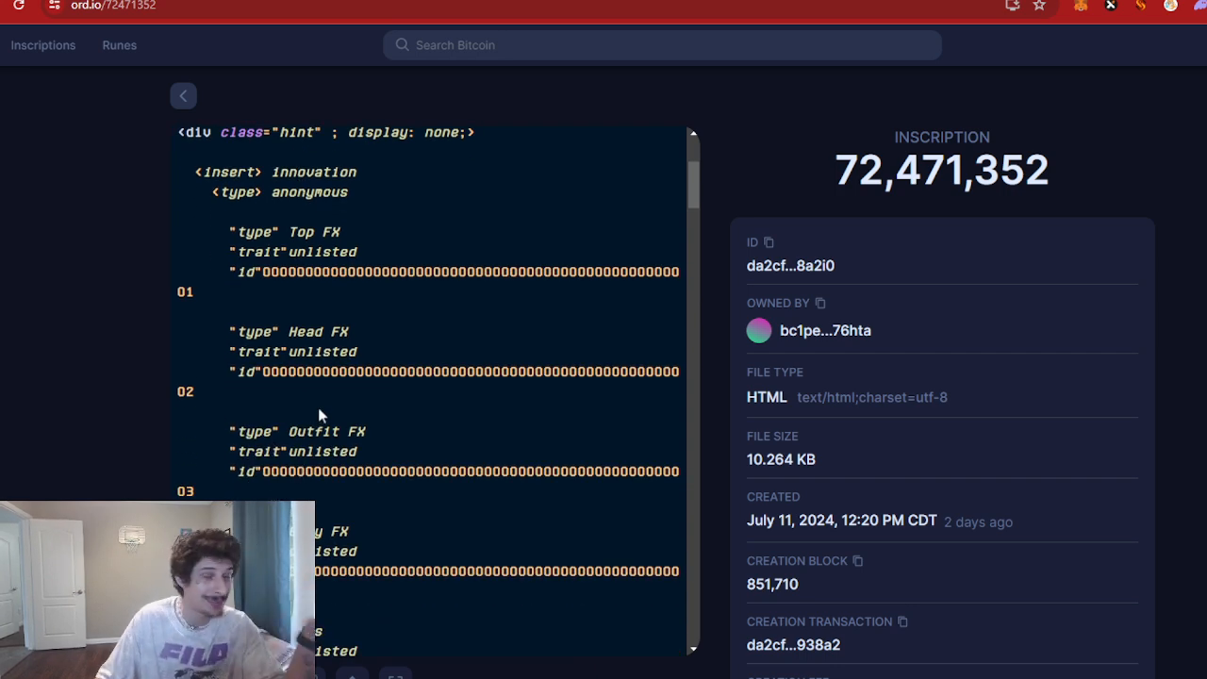
{"action": "scroll", "scroll_direction": "down", "scroll_amount": 3}
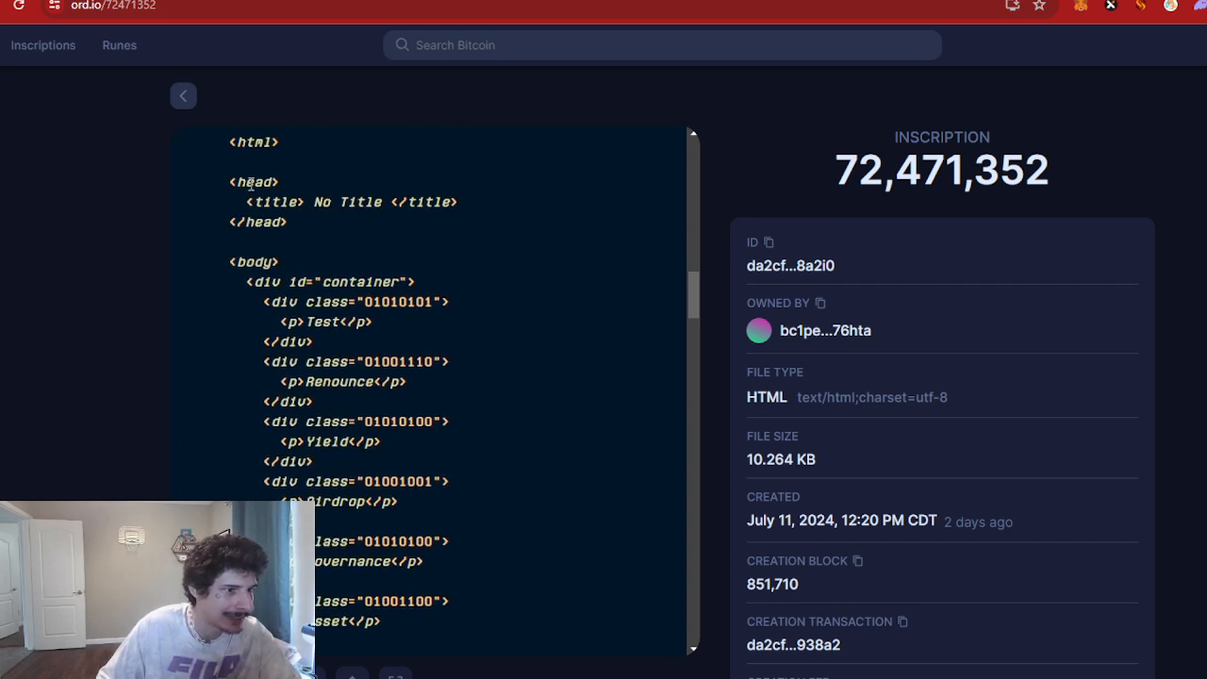
Select the No Title page title, then the binary class name 01010101
{"action": "left_click_drag", "start_coordinate": [298, 202], "coordinate": [456, 202]}
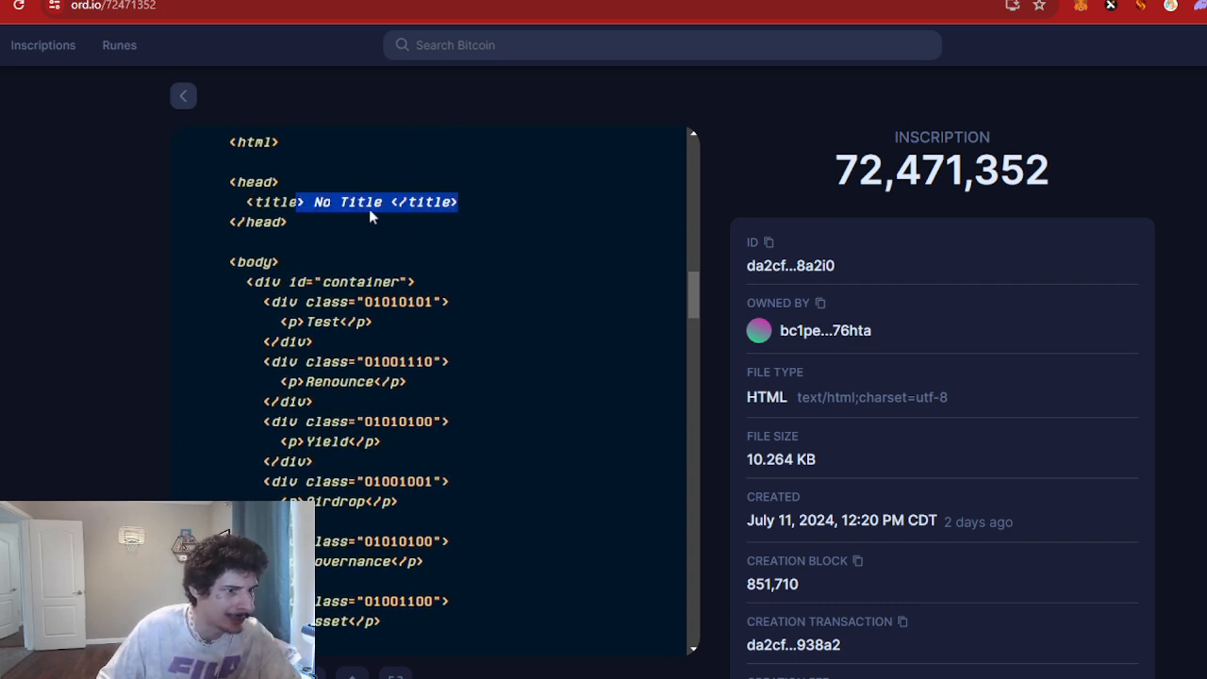
{"action": "scroll", "scroll_direction": "down", "scroll_amount": 3}
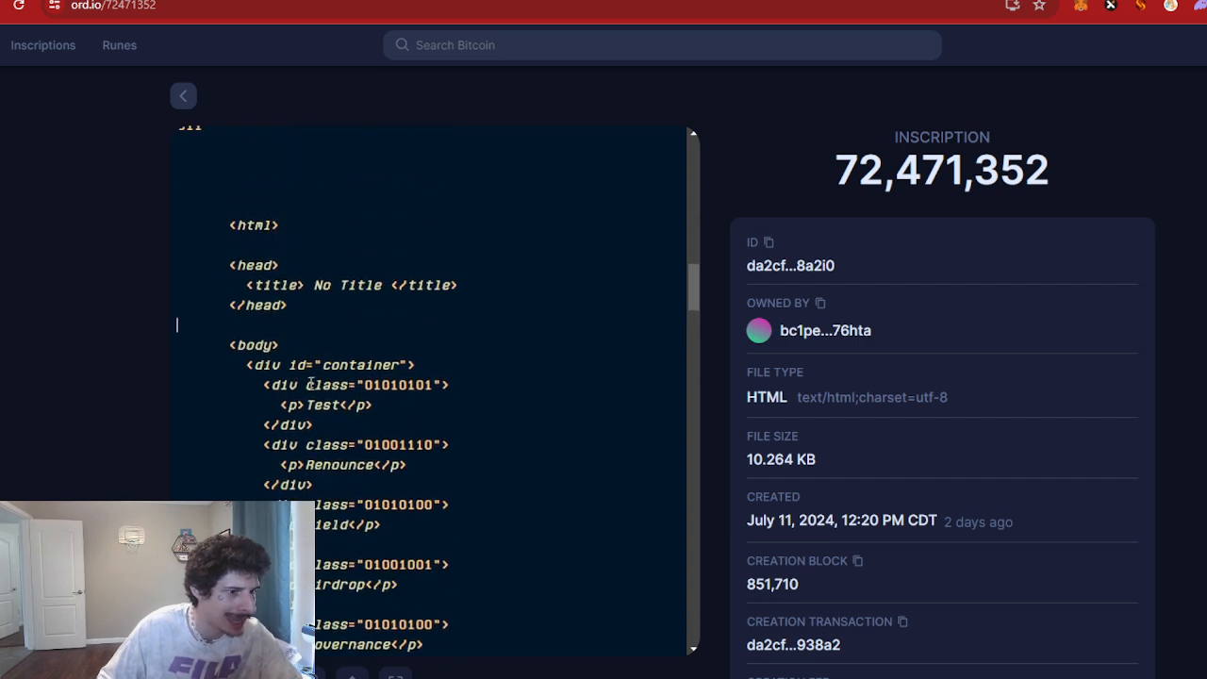
{"action": "double_click", "coordinate": [389, 385]}
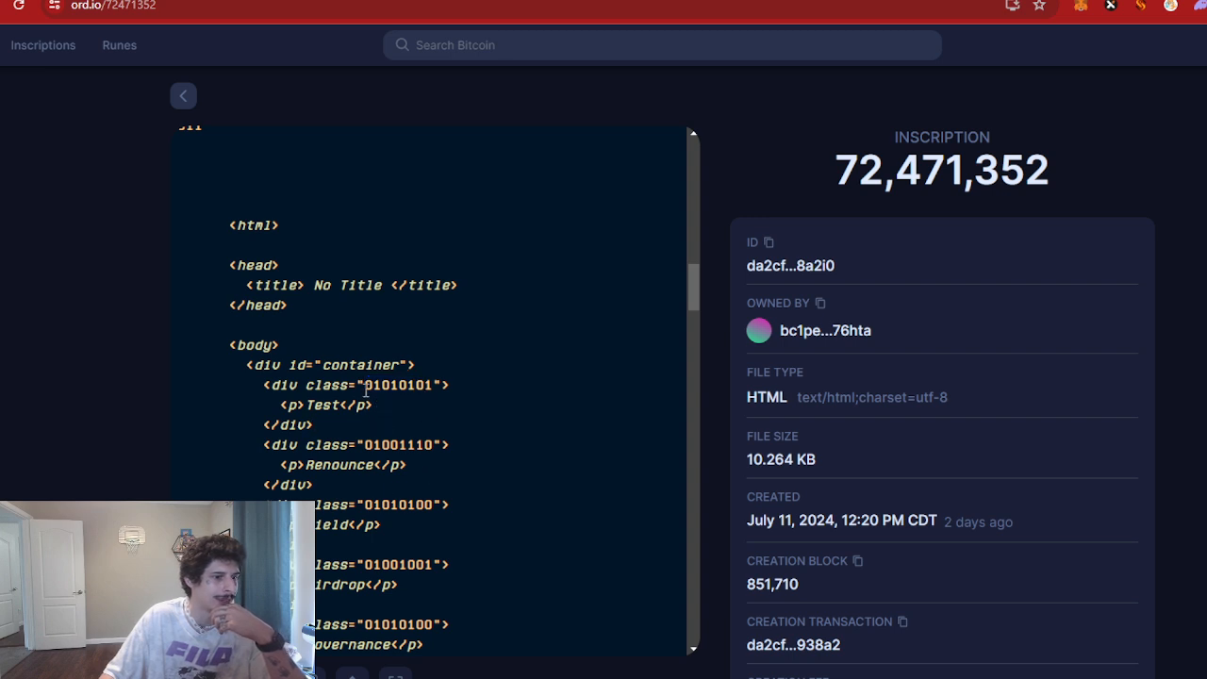
{"action": "double_click", "coordinate": [396, 385]}
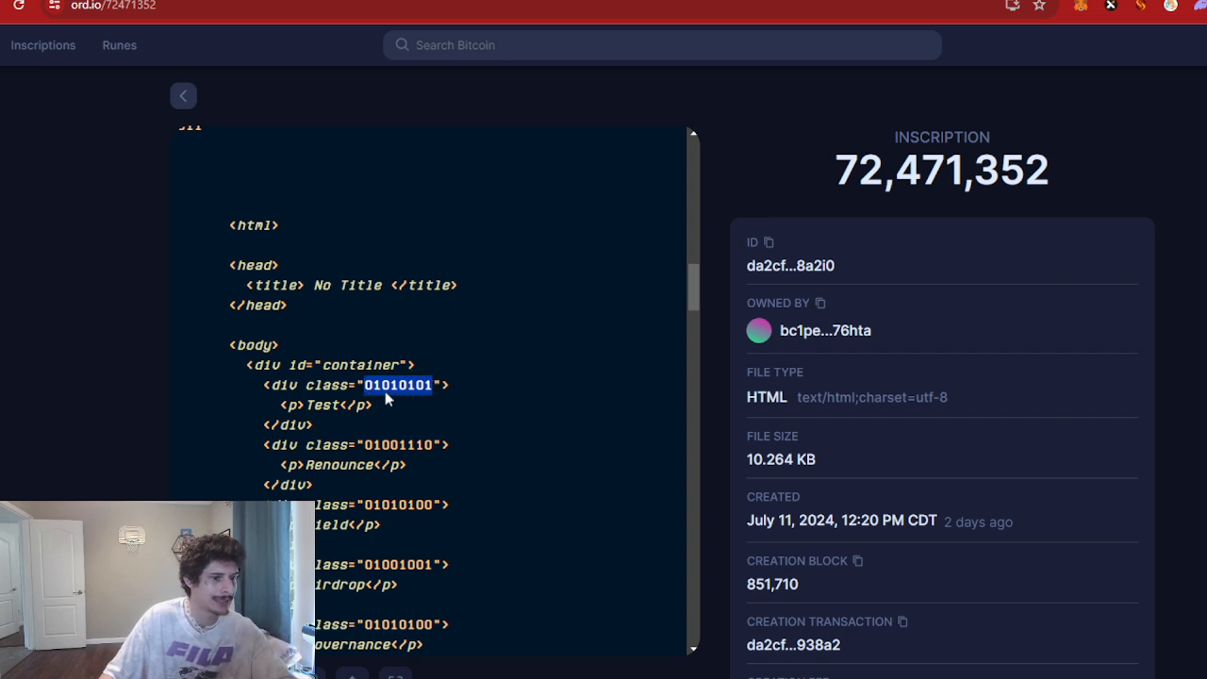
{"action": "mouse_move", "coordinate": [408, 406]}
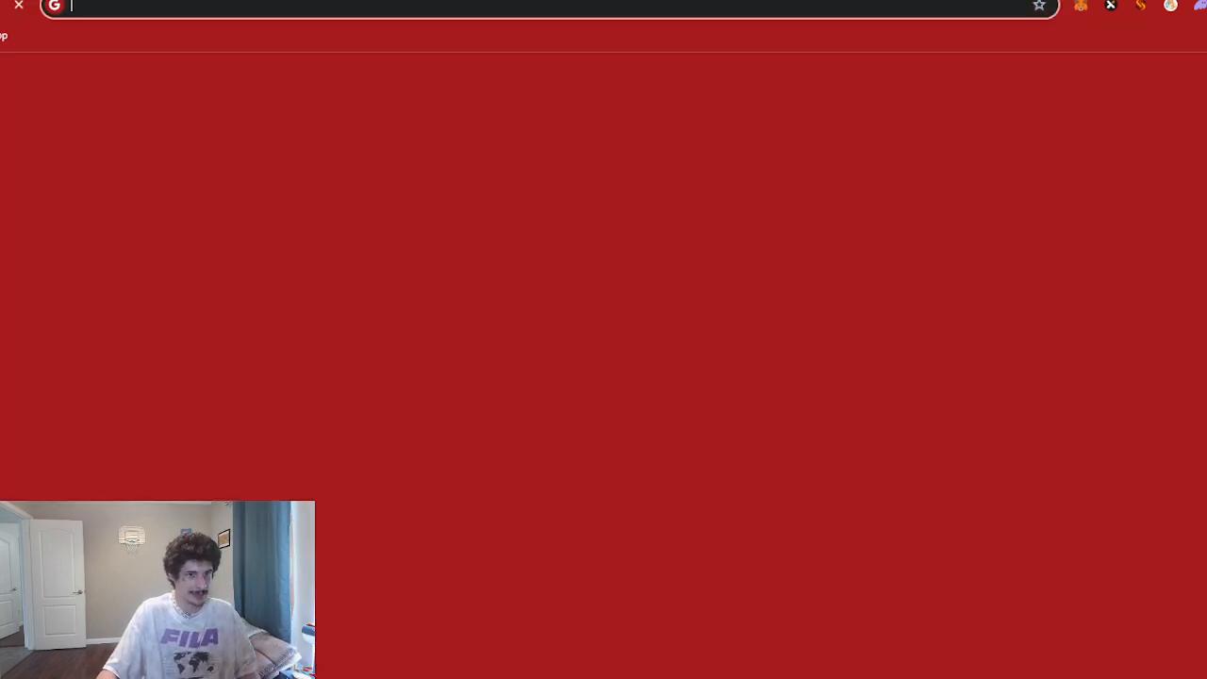
Search Google for '01010101 binary co' and read that it maps to the letter U
{"action": "type", "text": "chikn.farm"}
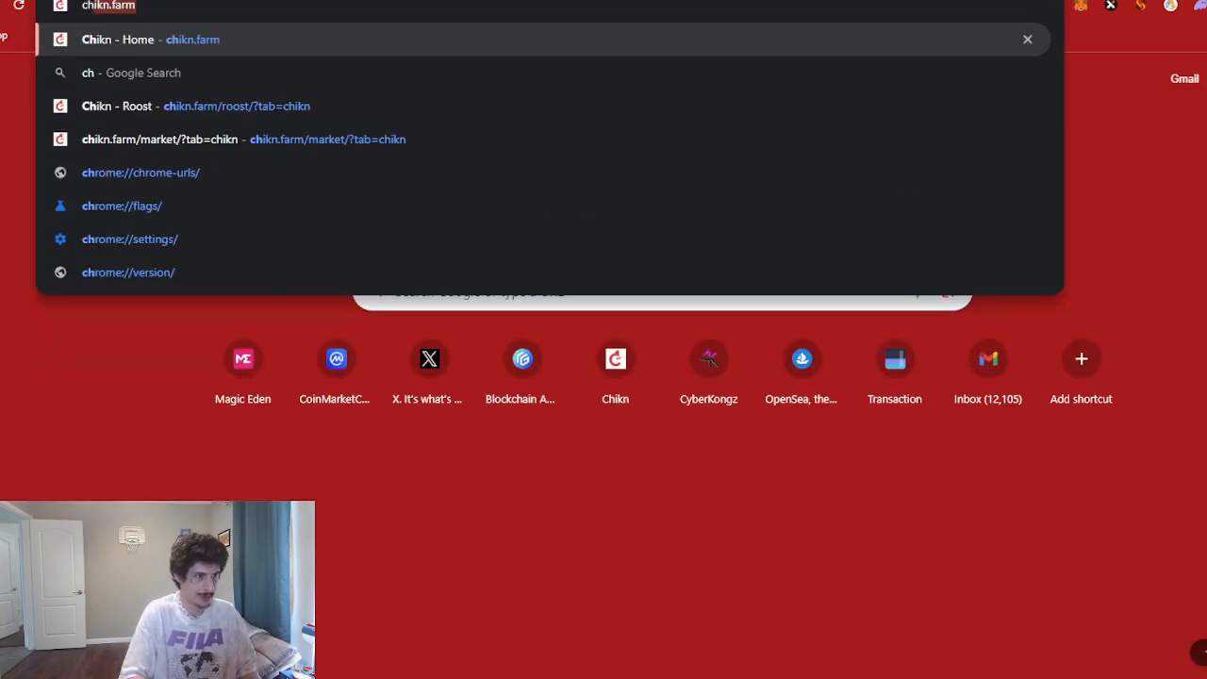
{"action": "type", "text": "01010101"}
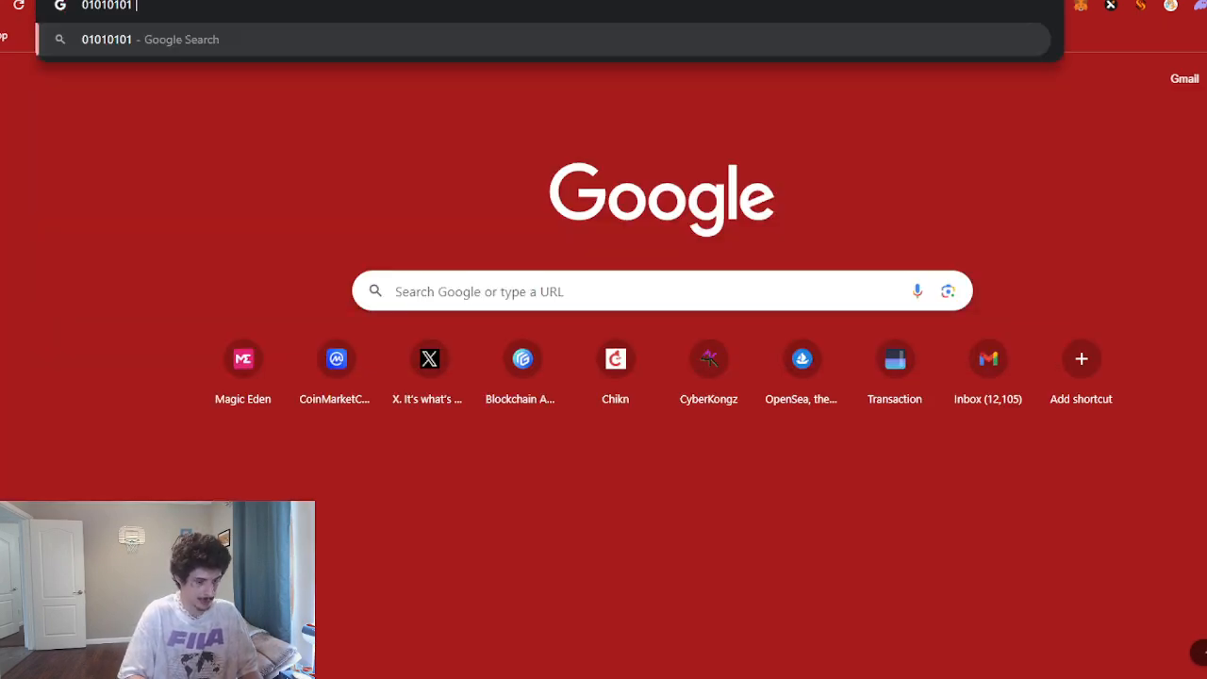
{"action": "type", "text": "binary co"}
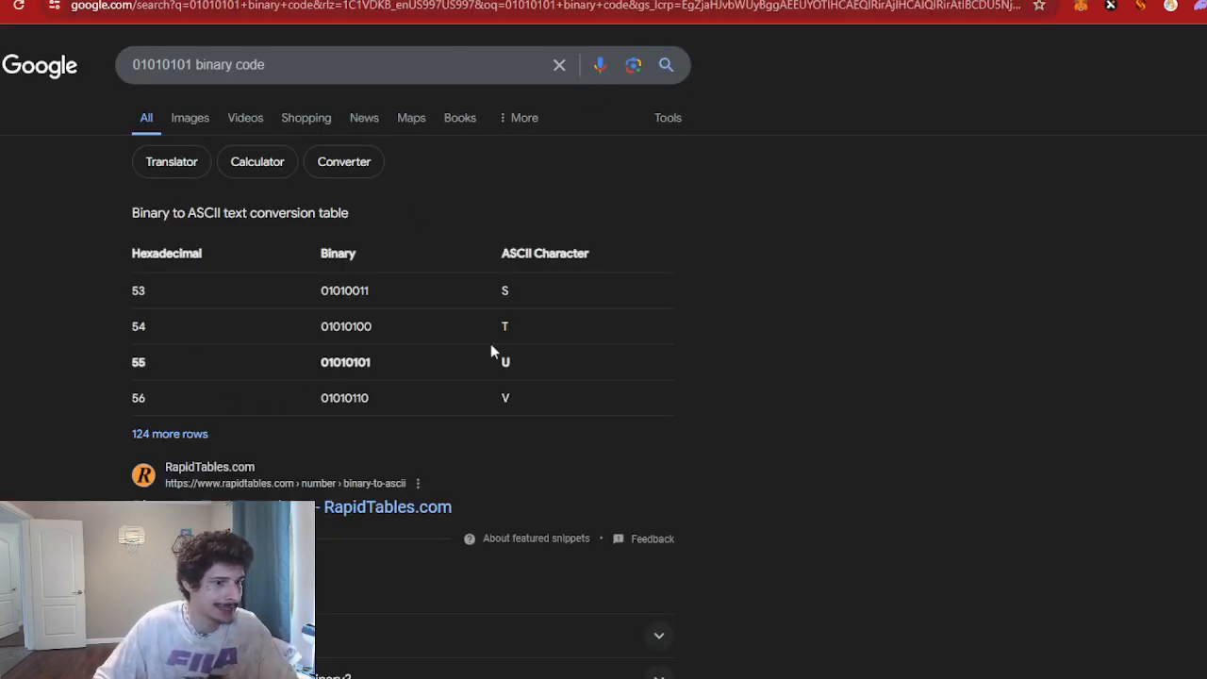
{"action": "double_click", "coordinate": [506, 363]}
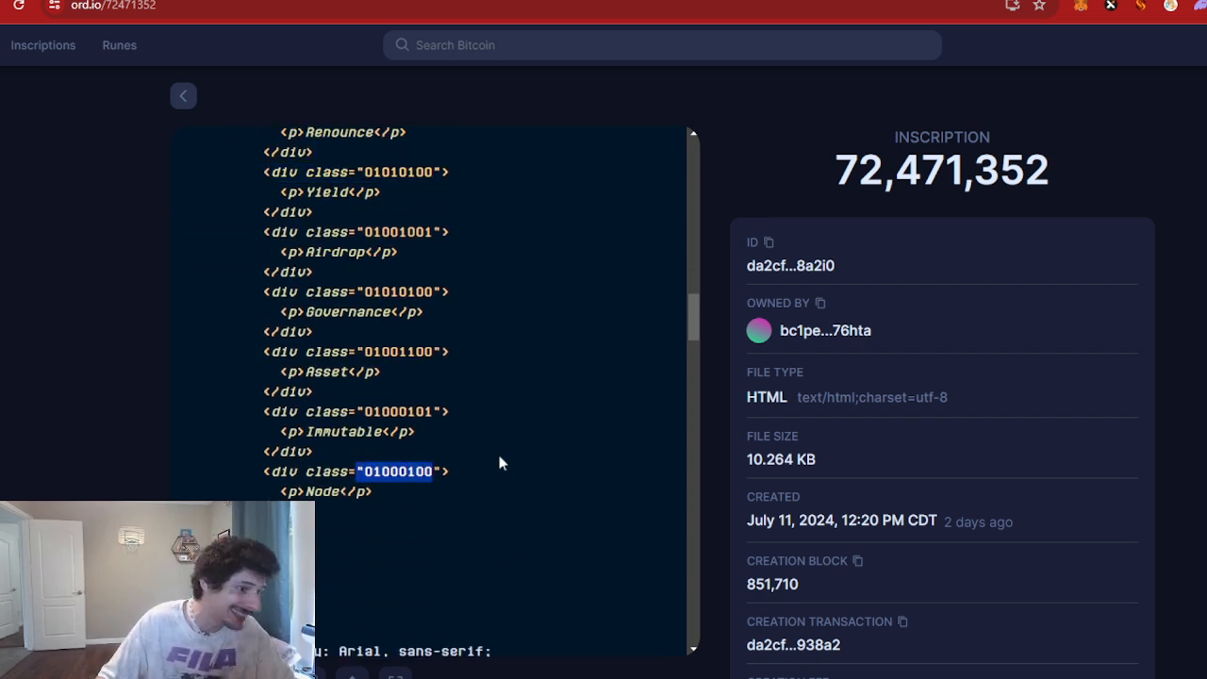
{"action": "scroll", "scroll_direction": "up", "scroll_amount": 3}
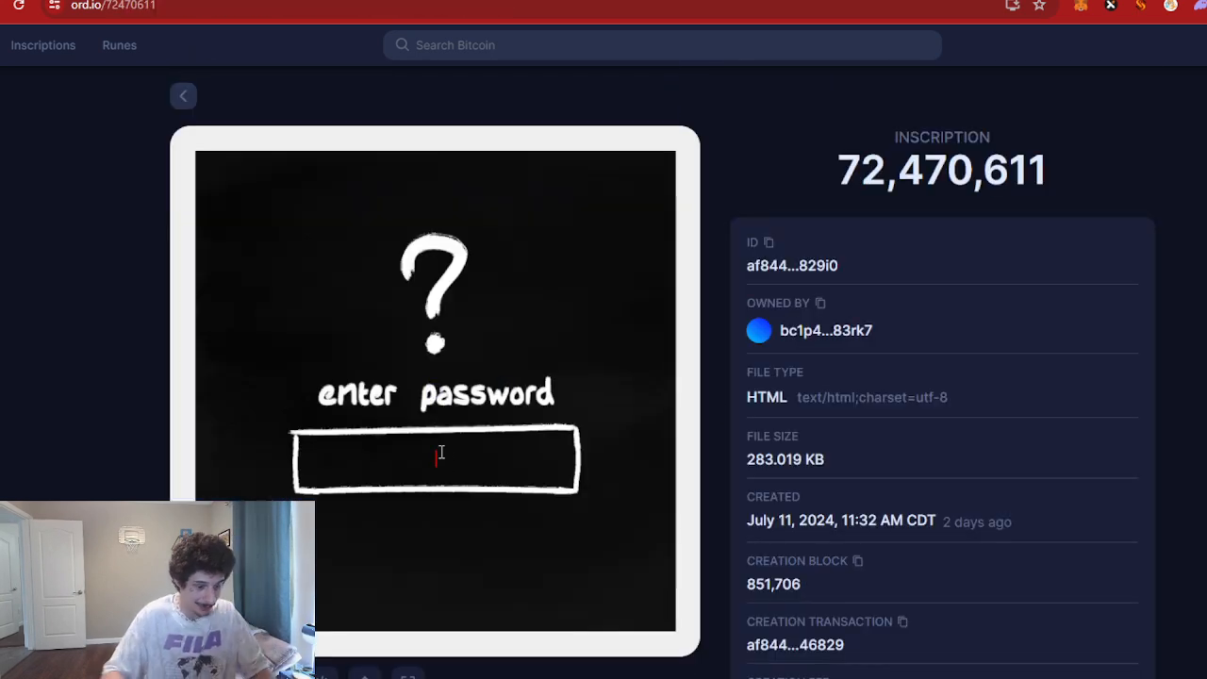
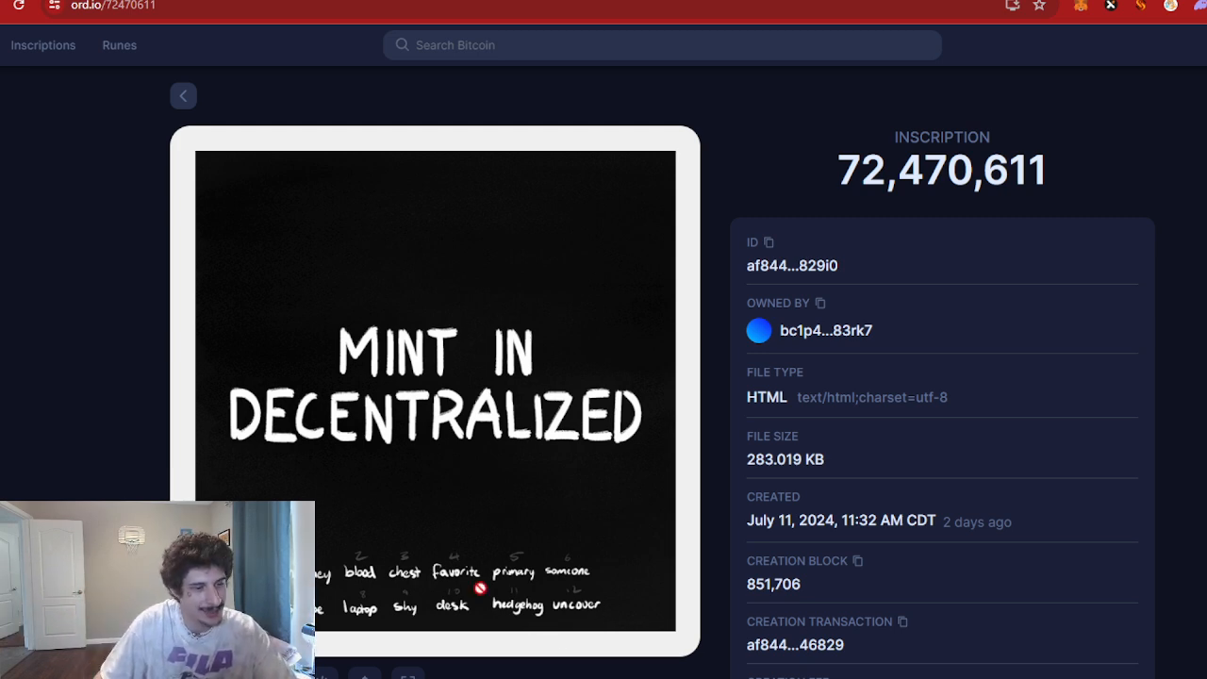
{"action": "mouse_move", "coordinate": [404, 474]}
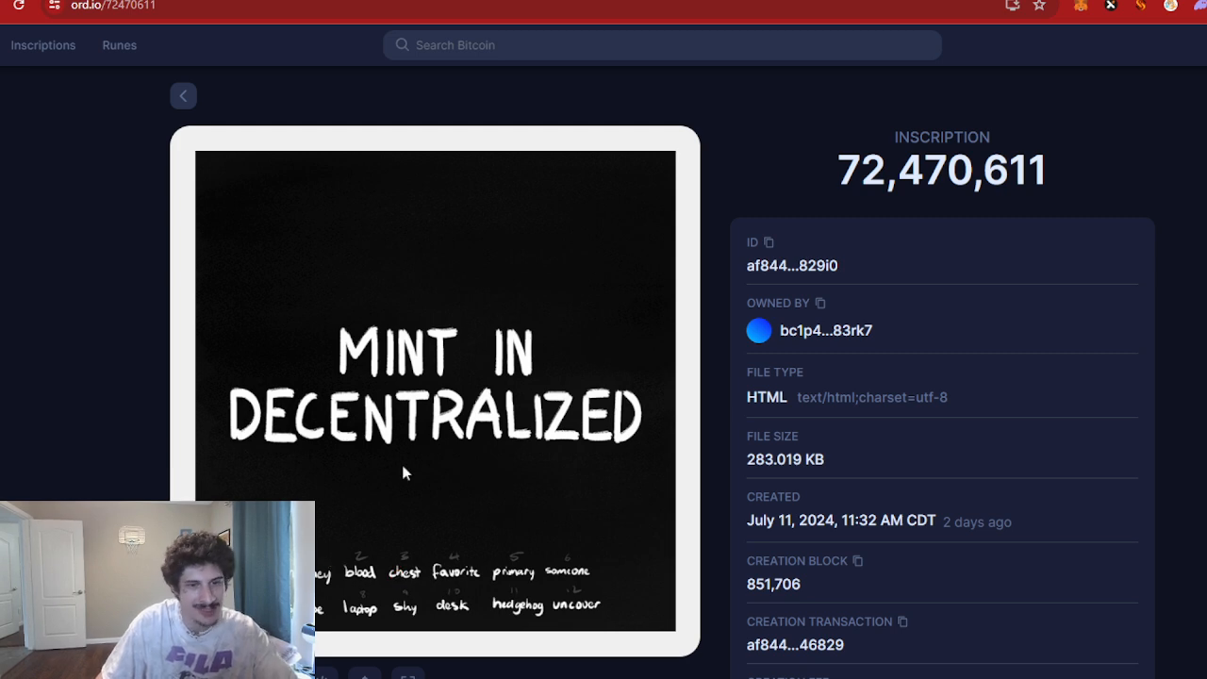